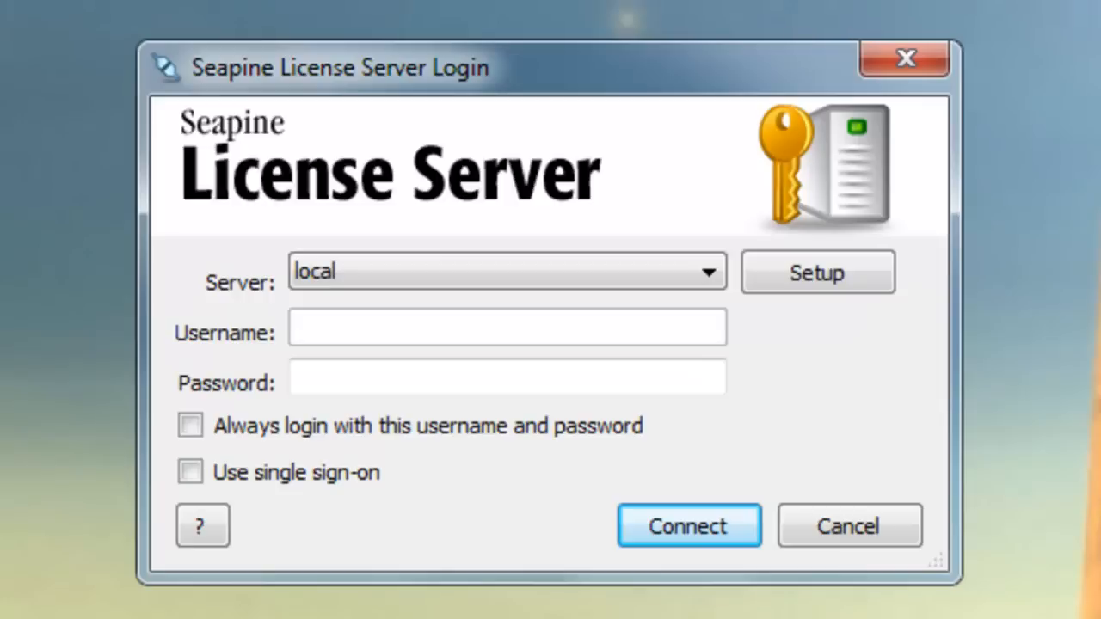
Log in to the local Seapine license server with the administrator account
text(administrator)
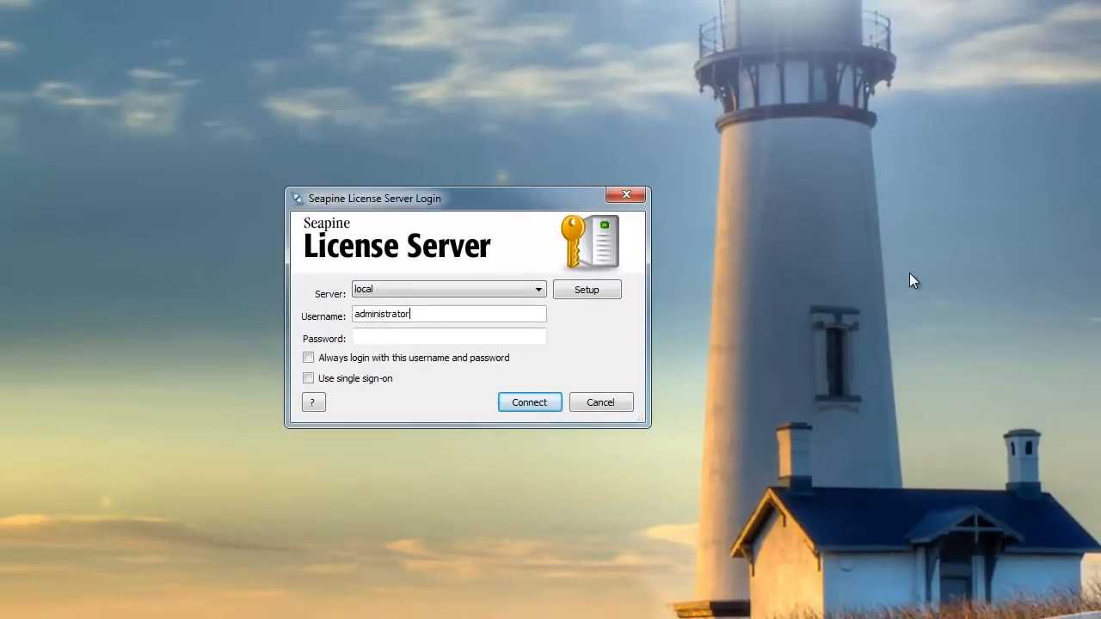
click(529, 402)
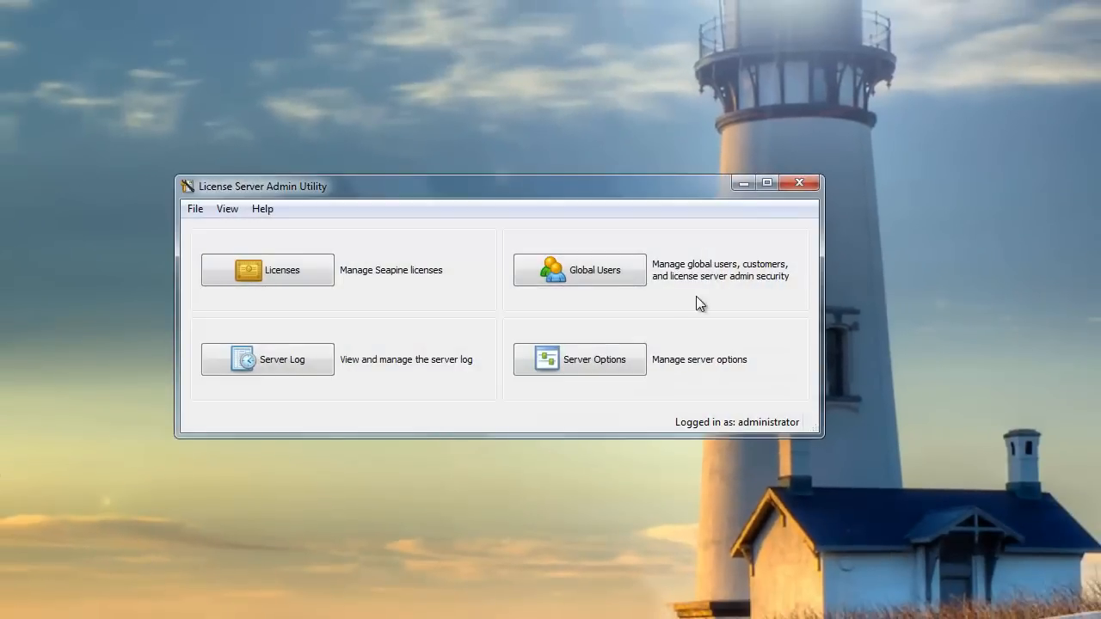
click(579, 269)
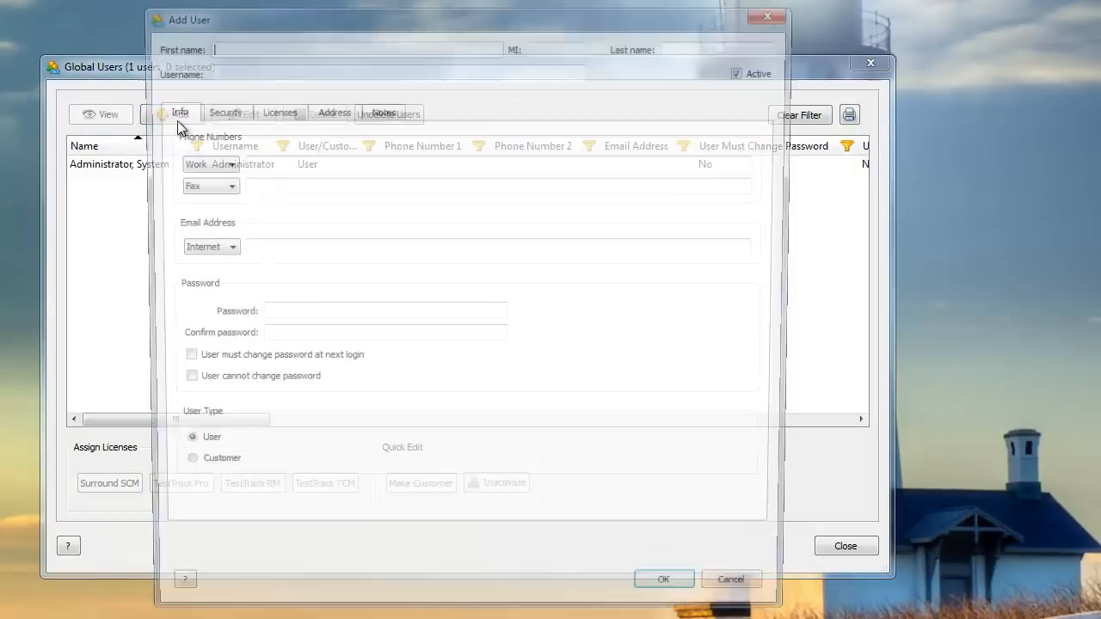
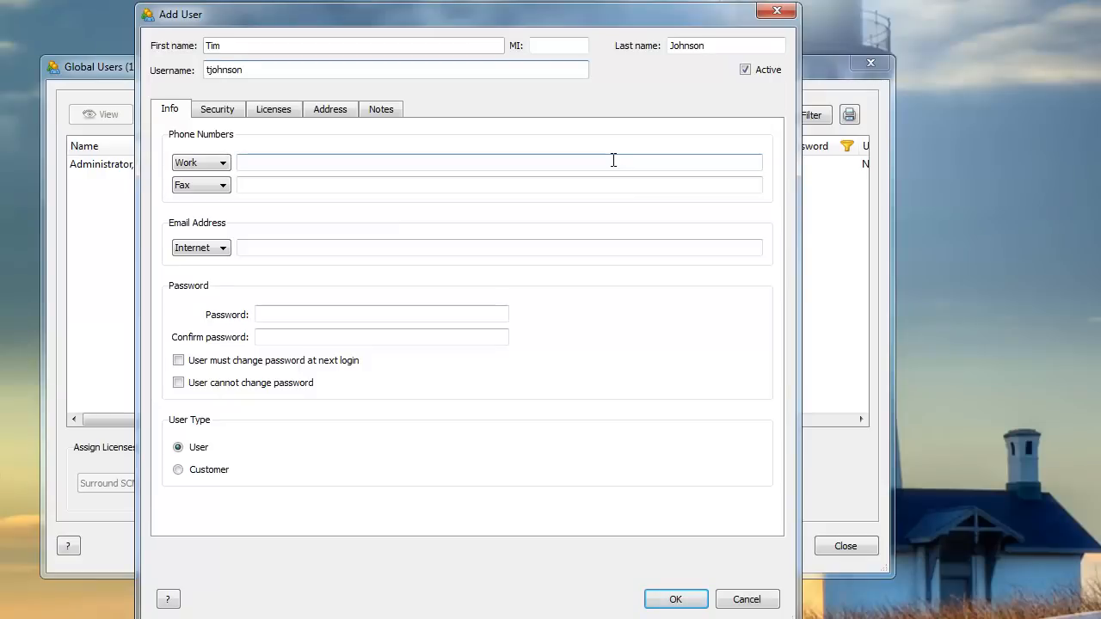
mouse_move(746, 431)
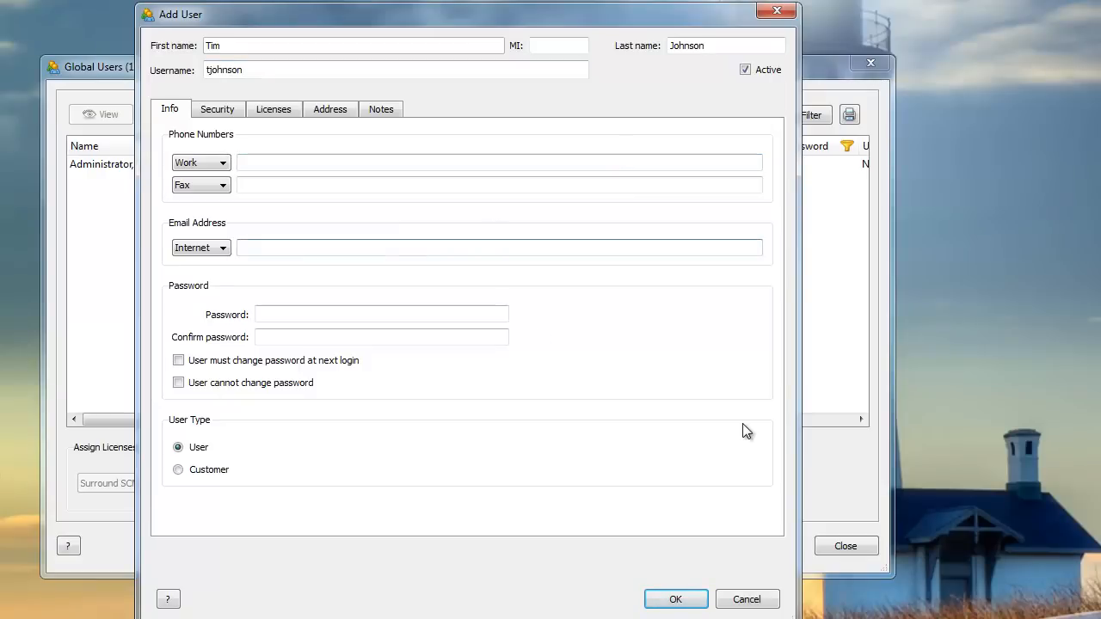
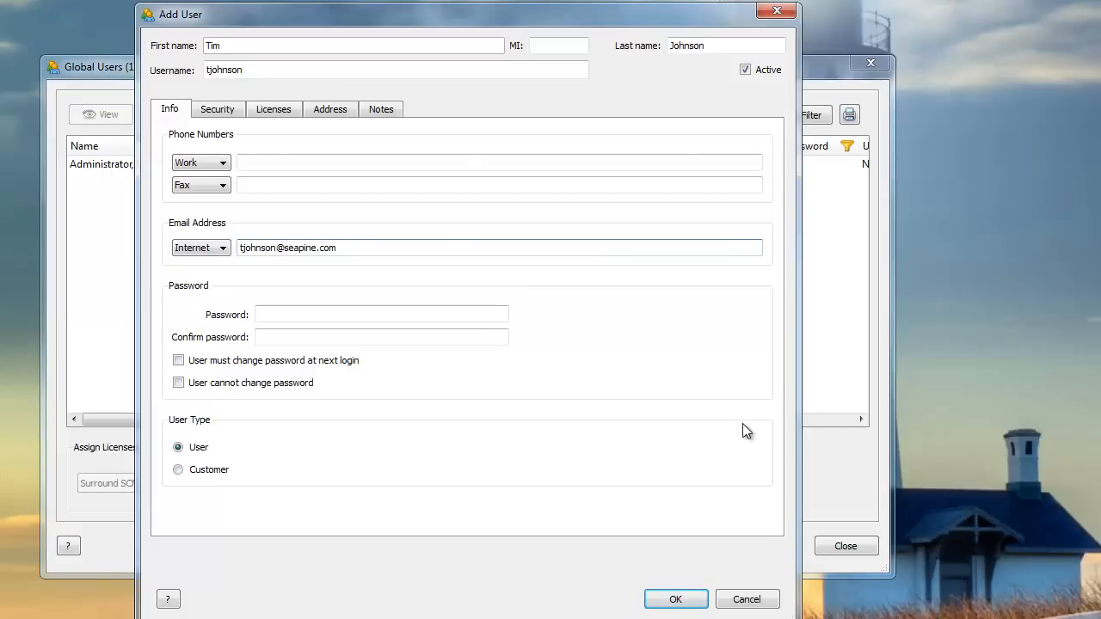
click(676, 599)
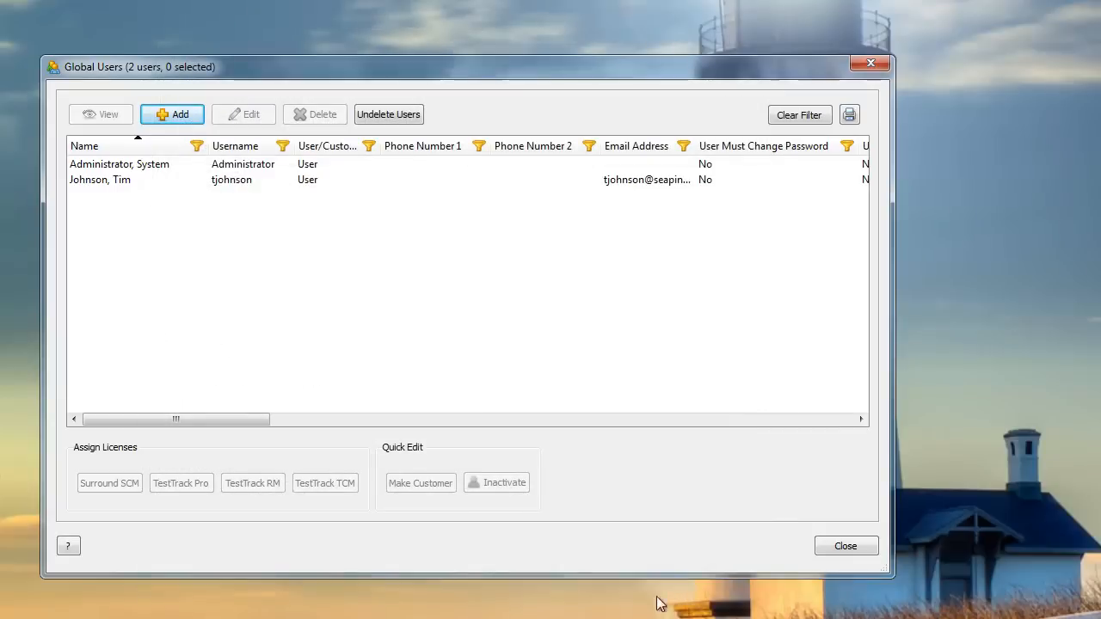
click(100, 179)
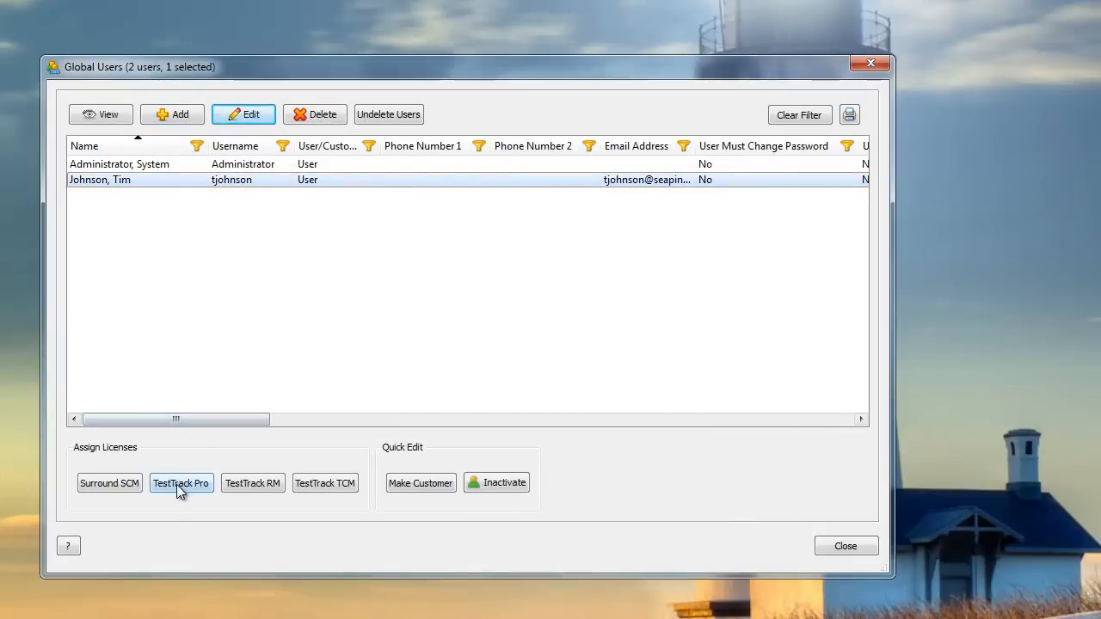
click(180, 483)
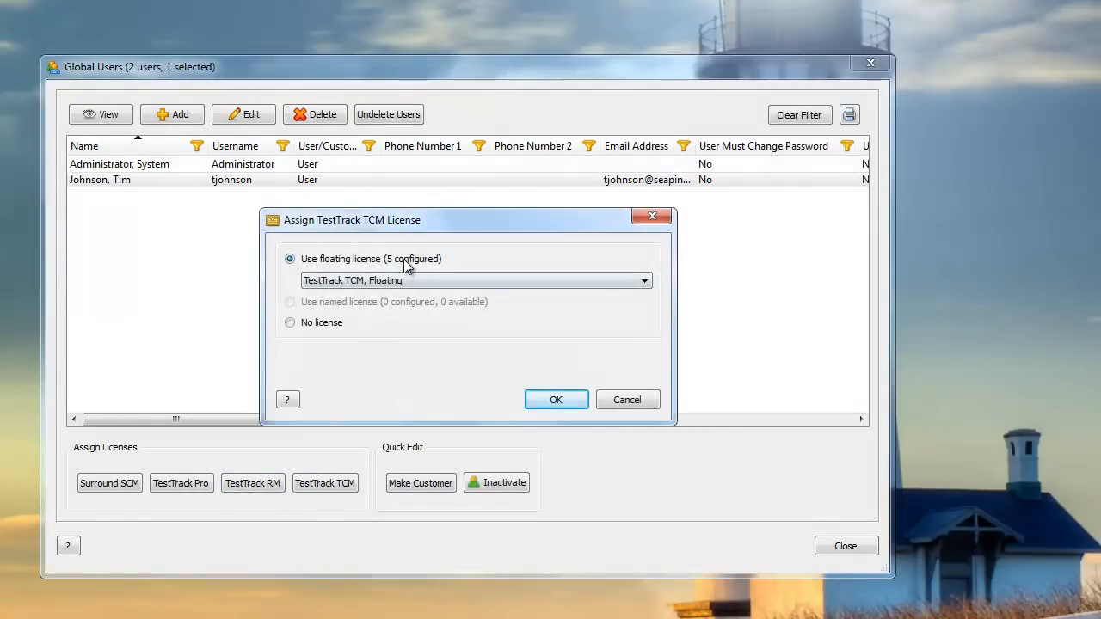
click(555, 399)
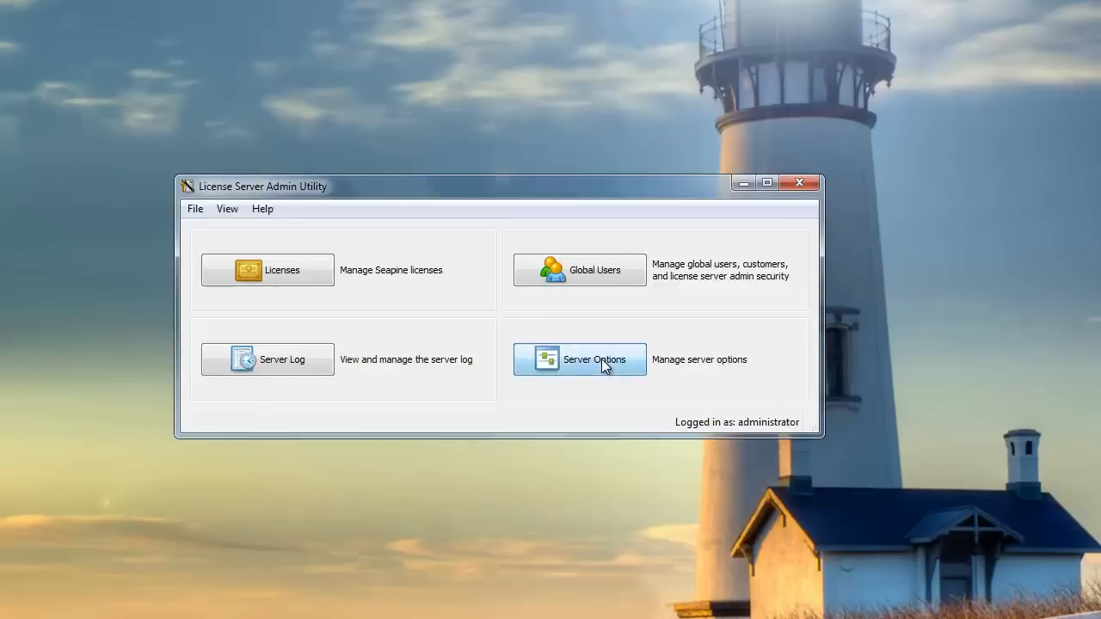
Add Active Directory server 'LDAP Example' at qalabwin2k.seapine.com, auto-configure it, and save
click(579, 360)
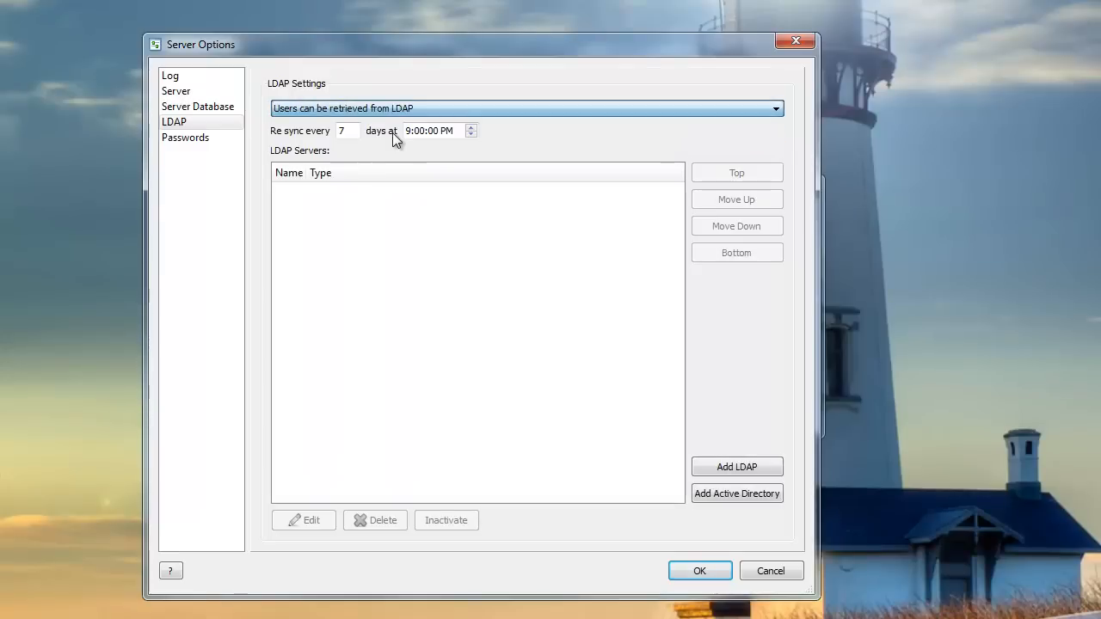
click(737, 493)
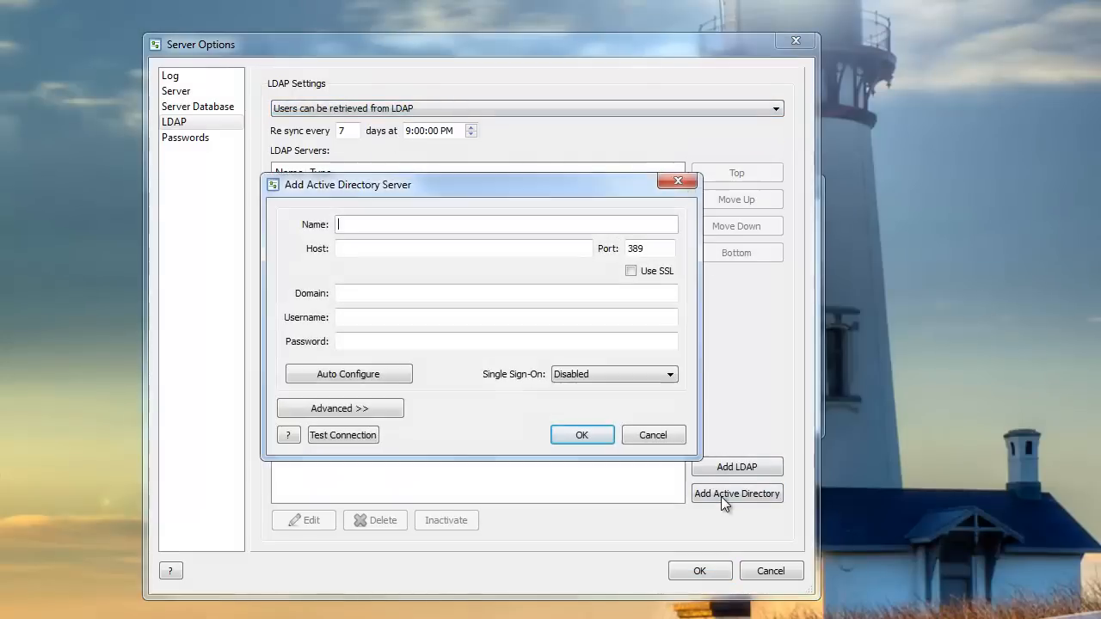
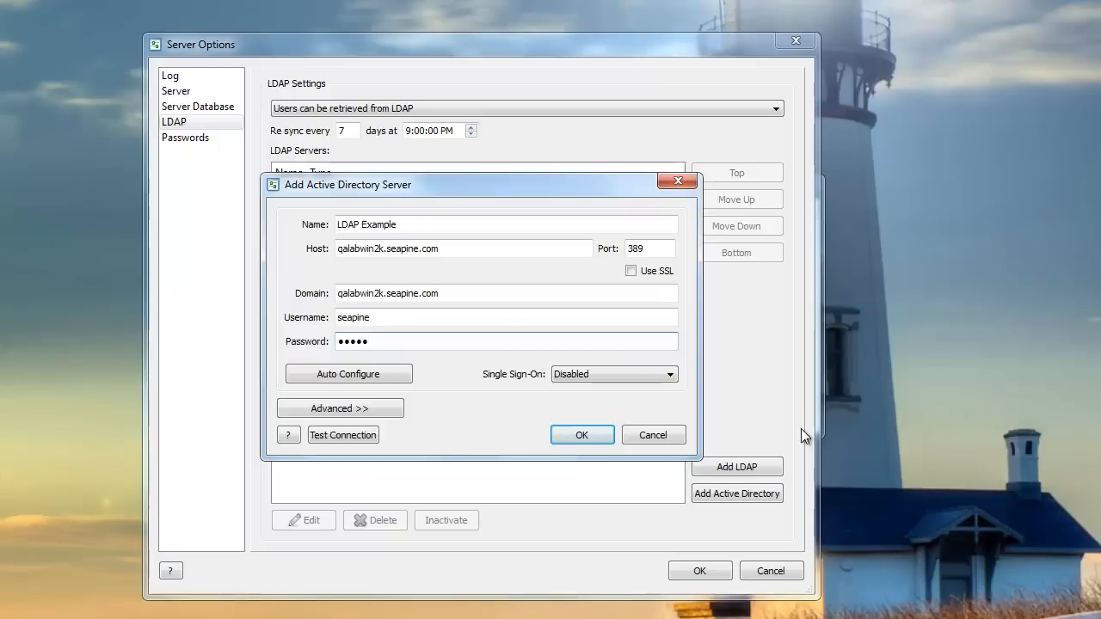
click(349, 373)
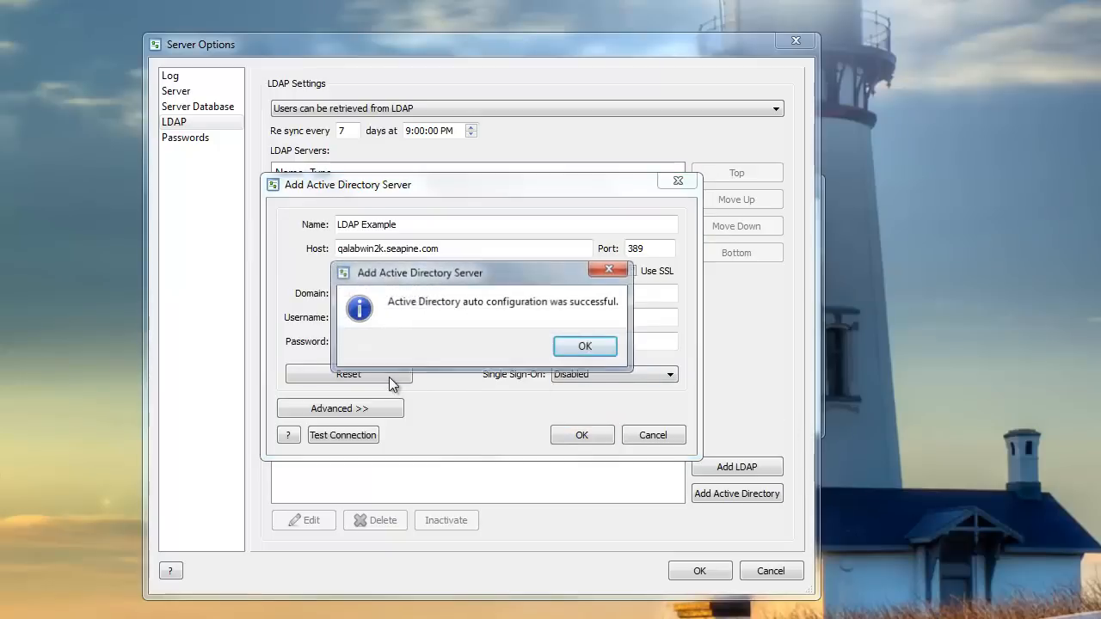
click(585, 346)
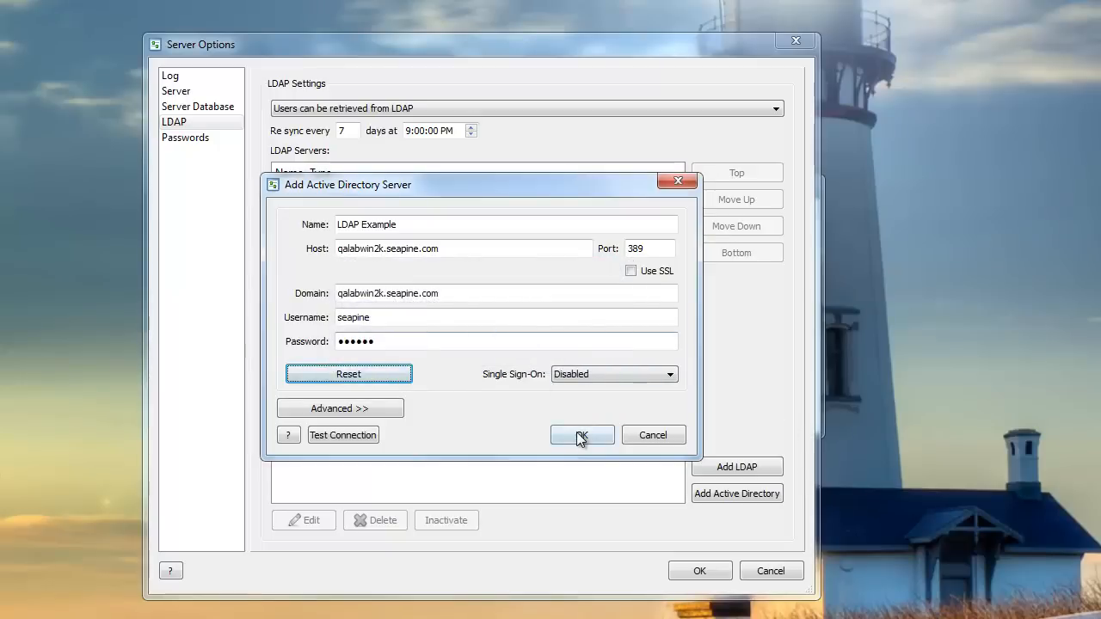
click(583, 435)
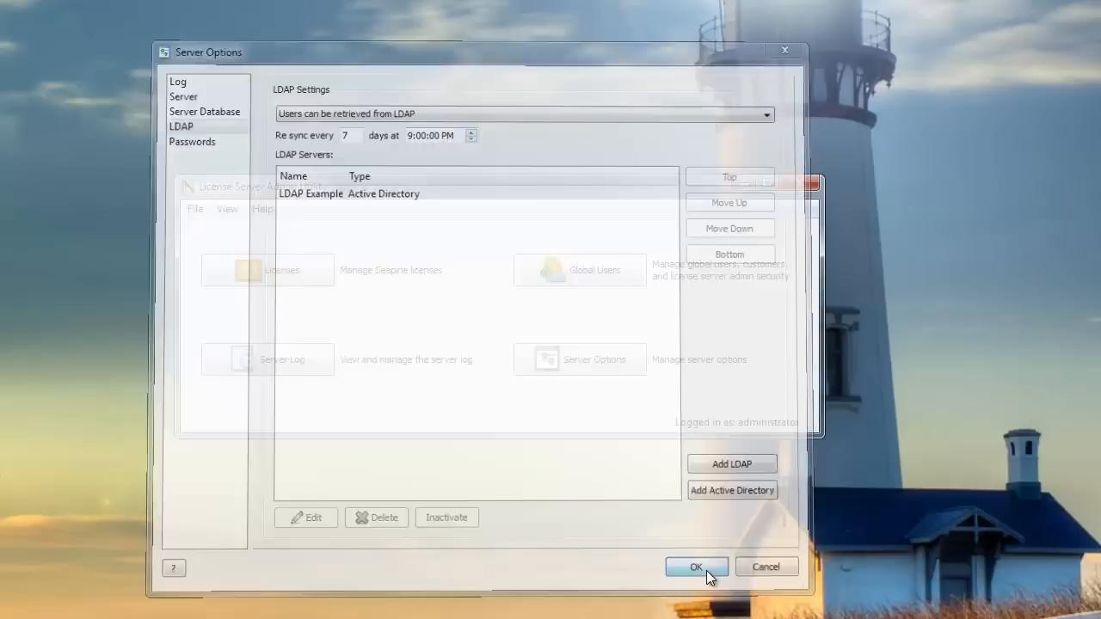
click(696, 567)
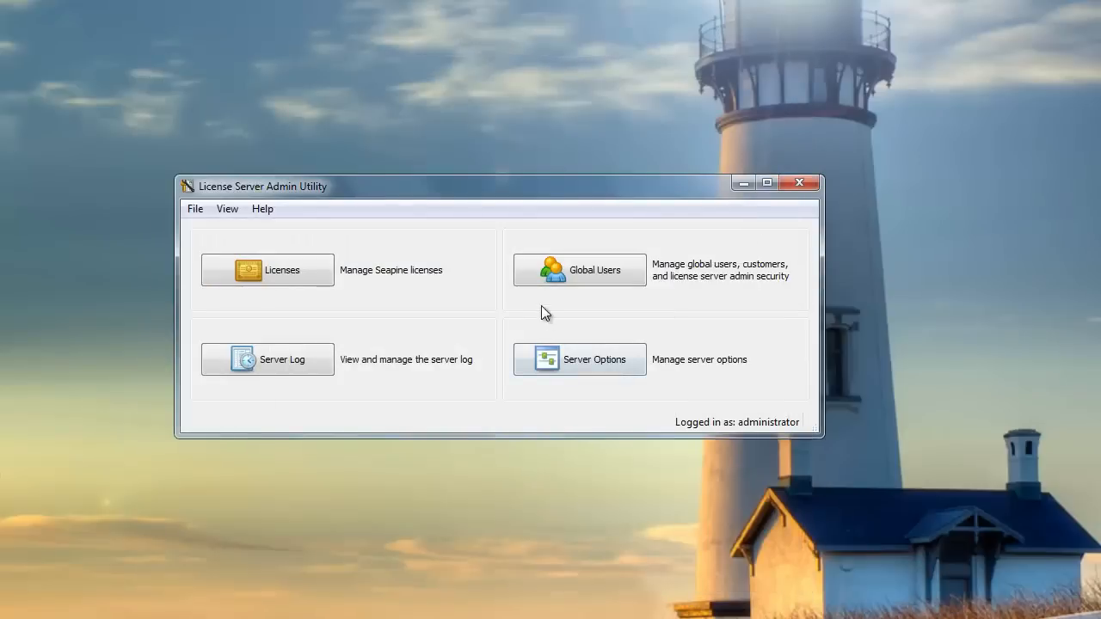
click(578, 269)
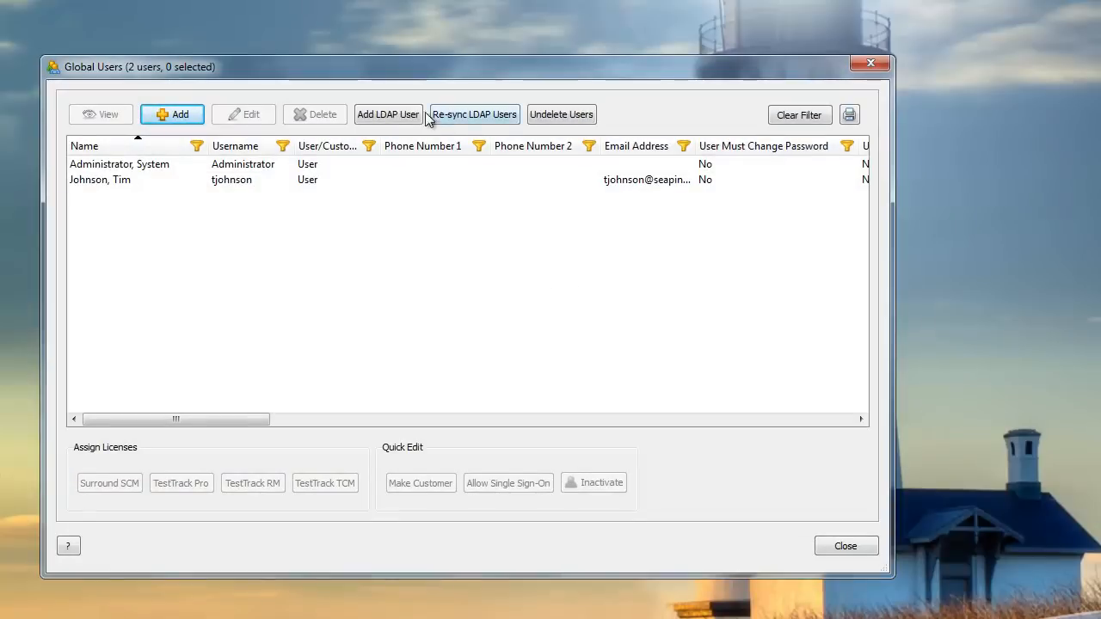
click(388, 115)
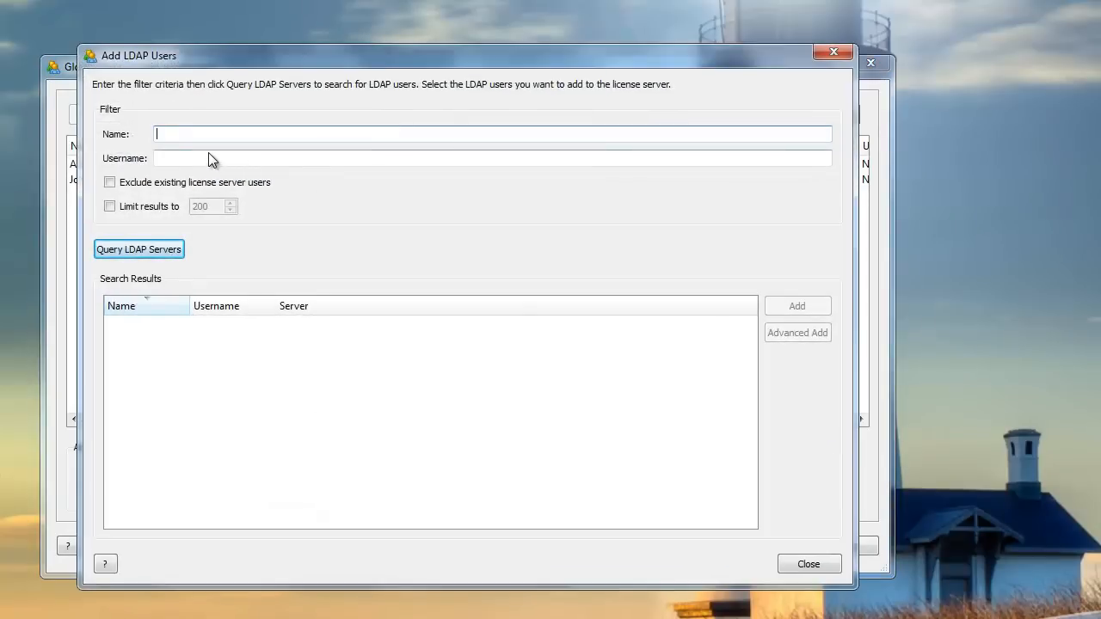
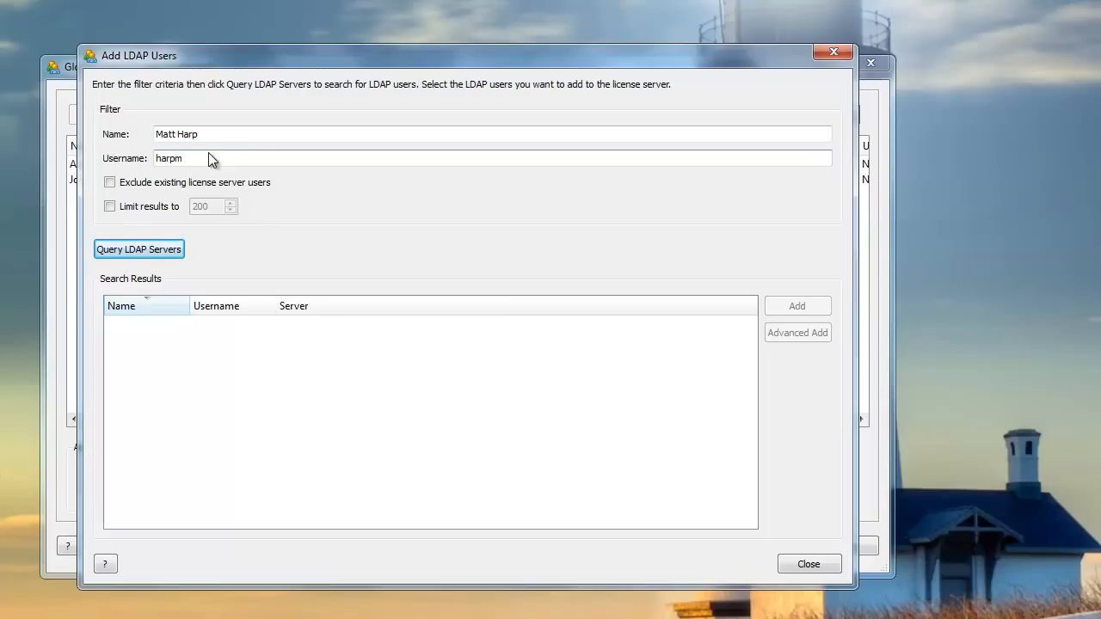
click(138, 248)
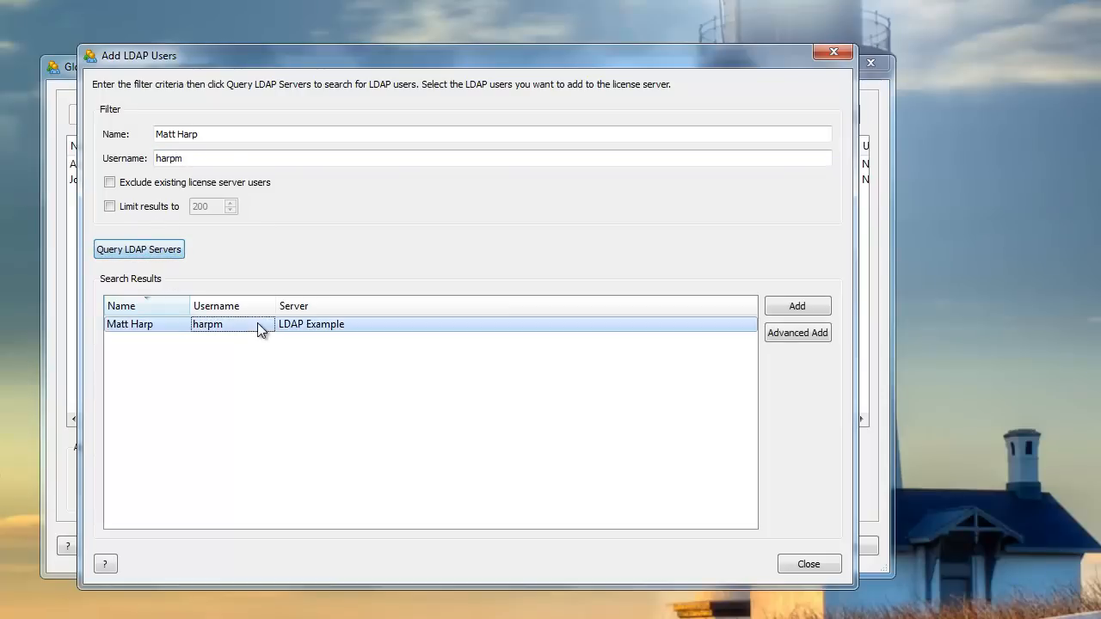
click(797, 305)
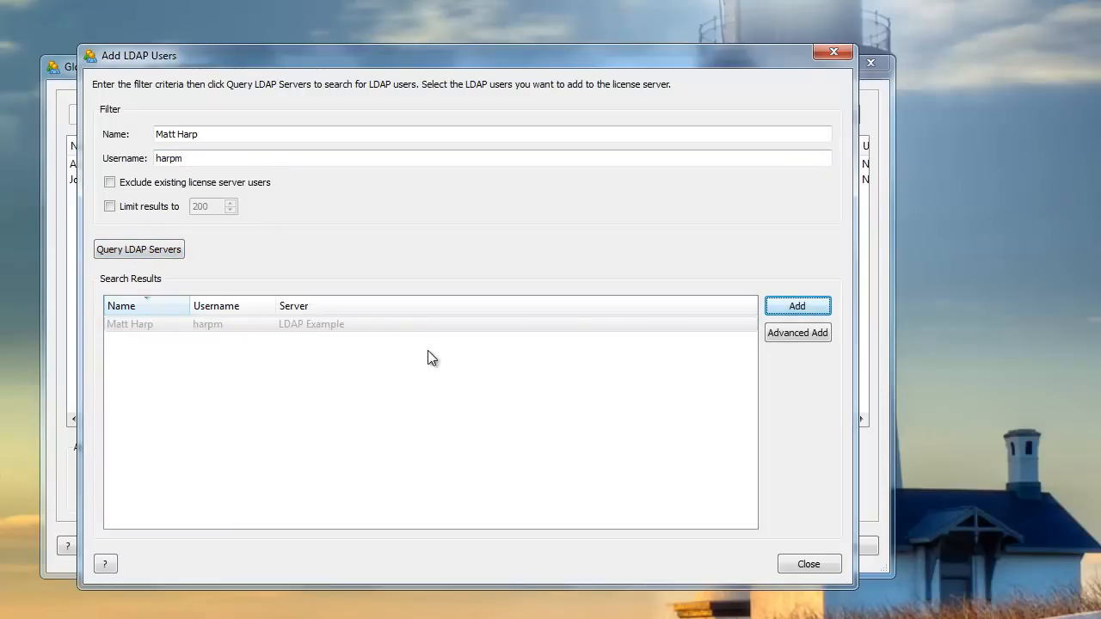
click(797, 305)
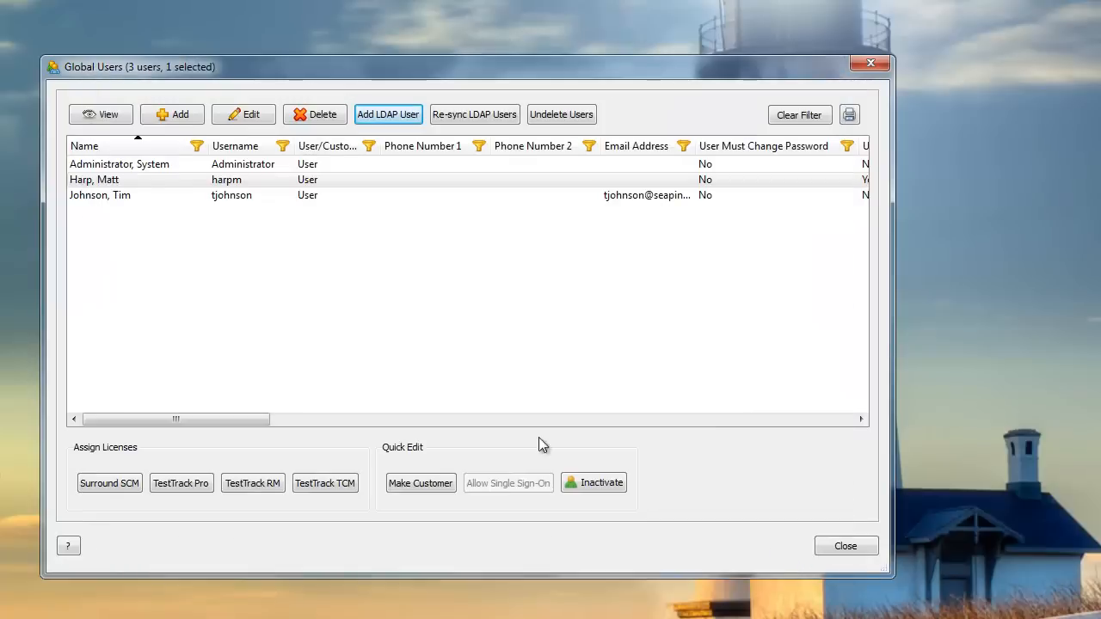
click(325, 482)
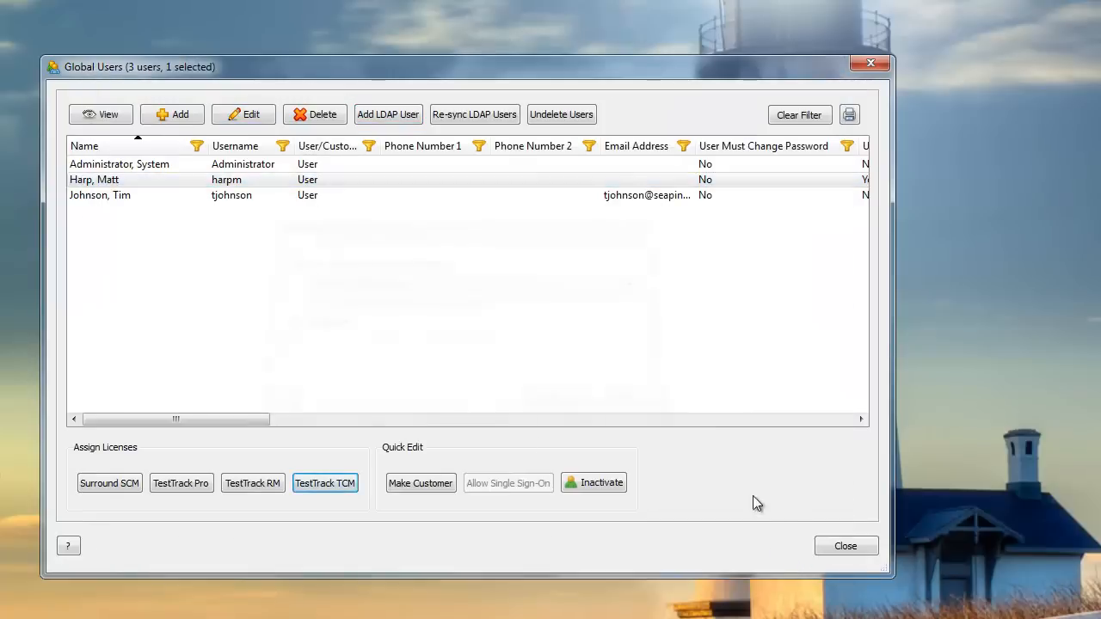
click(846, 546)
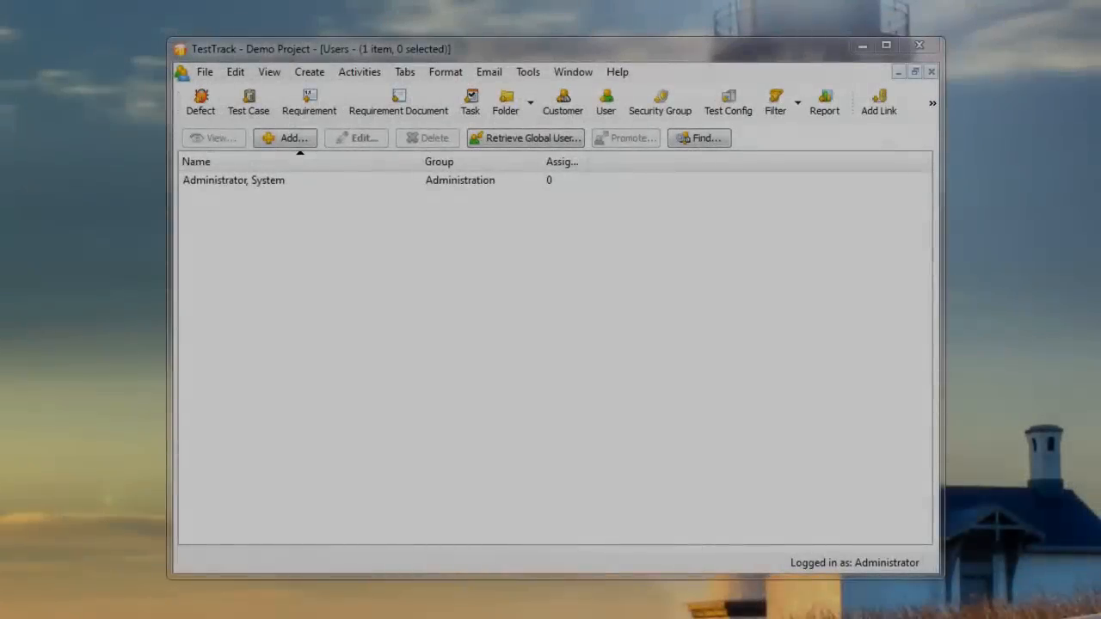
mouse_move(856, 523)
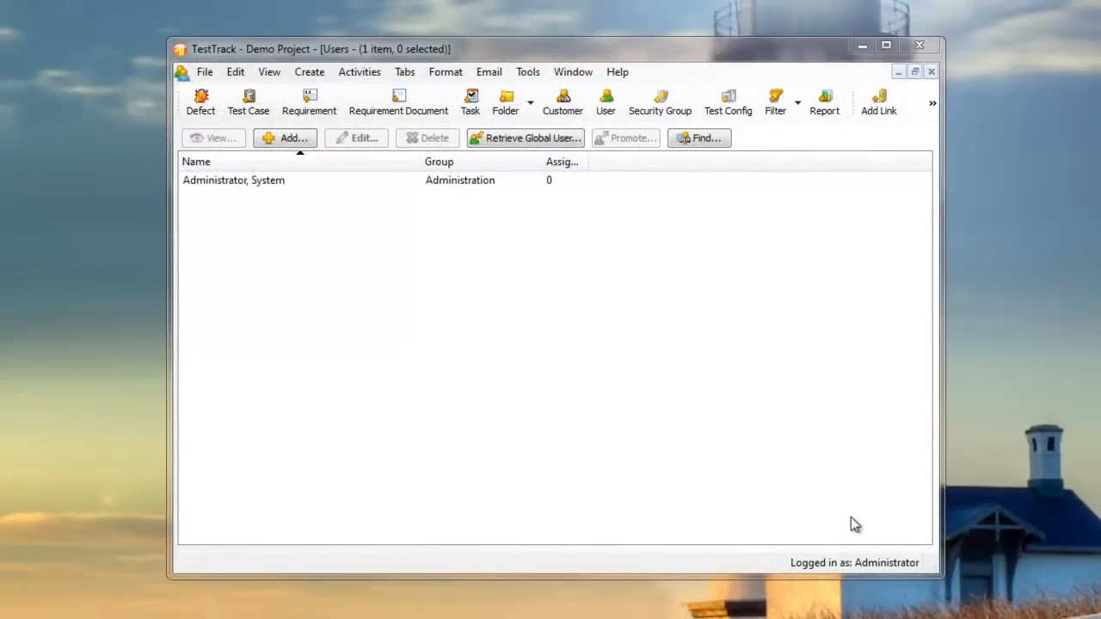
Start adding a new user to the Demo Project users list
click(292, 138)
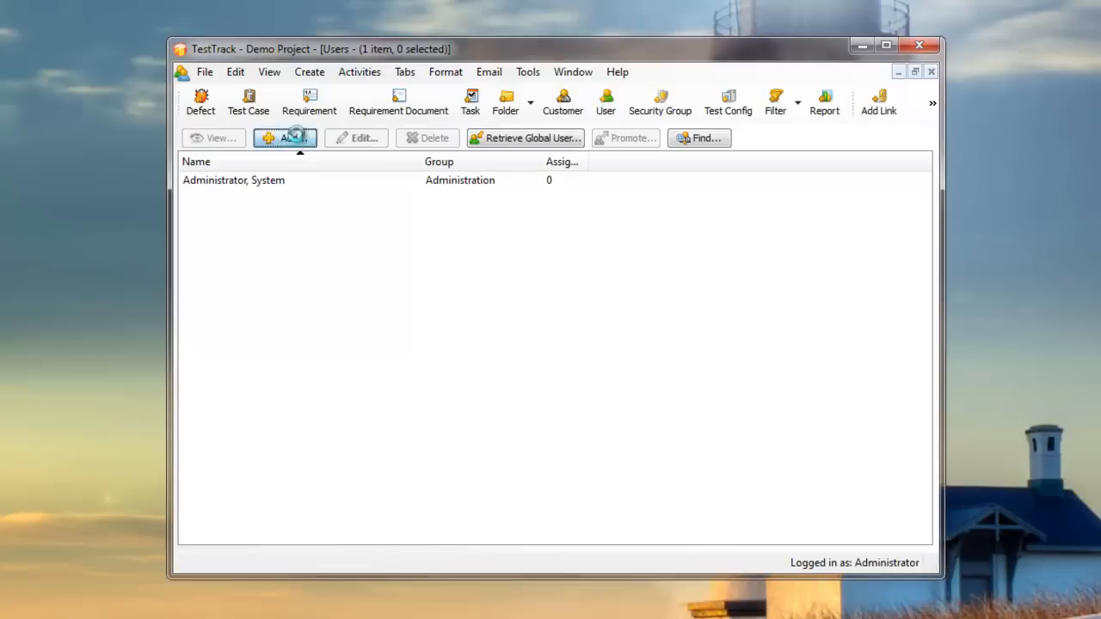
Add Jack Donaghy (jdonaghy) to the Demo Project in the Administration security group
click(293, 138)
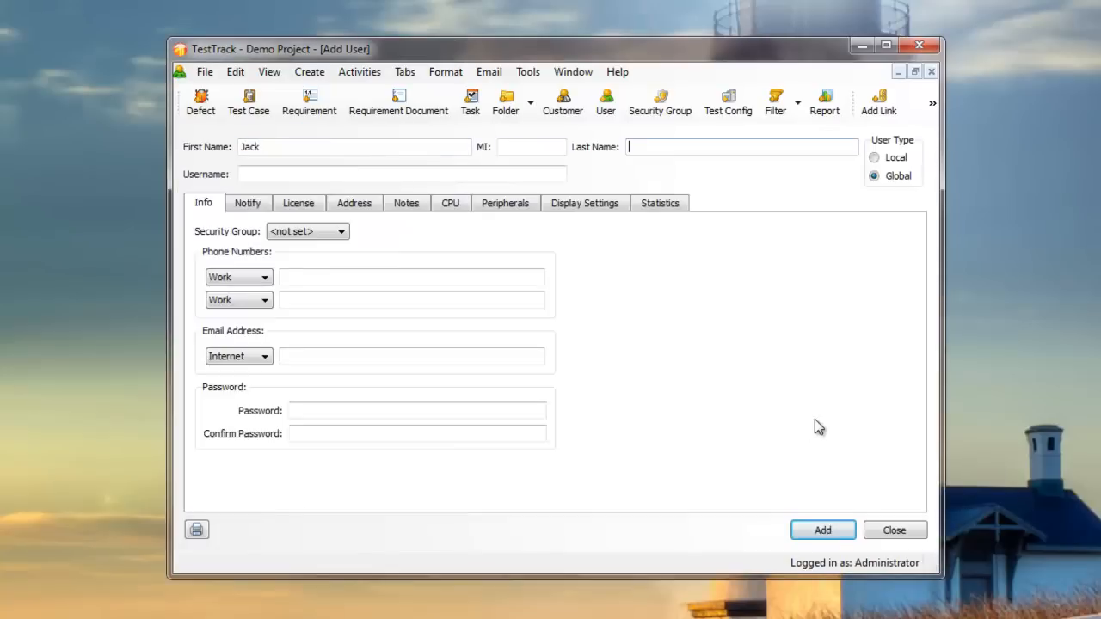
text(Donaghy)
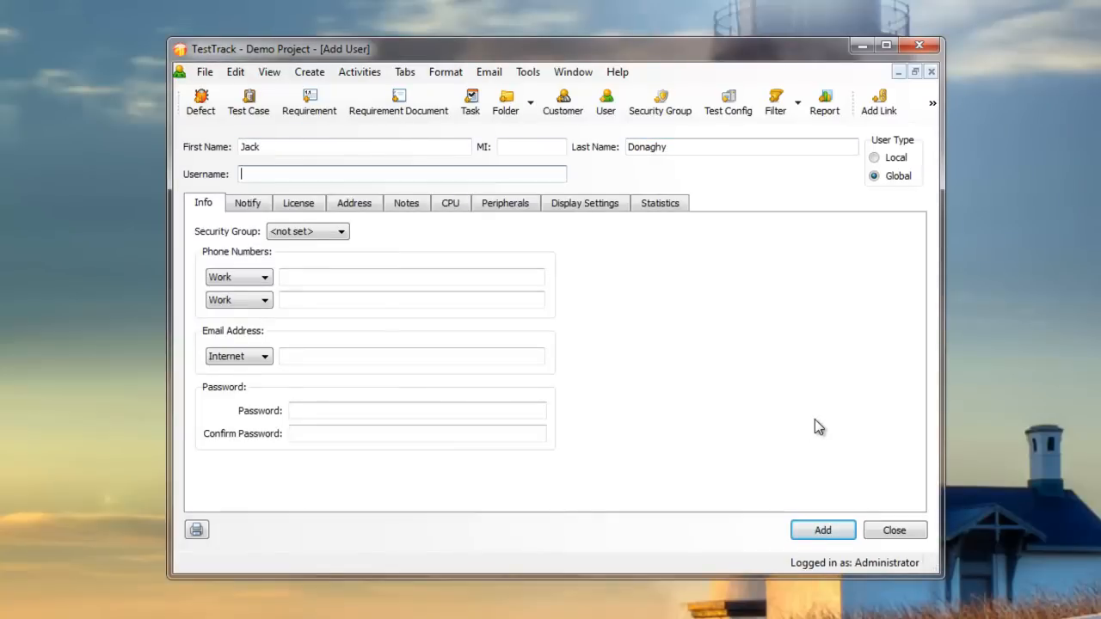
text(jdonaghy)
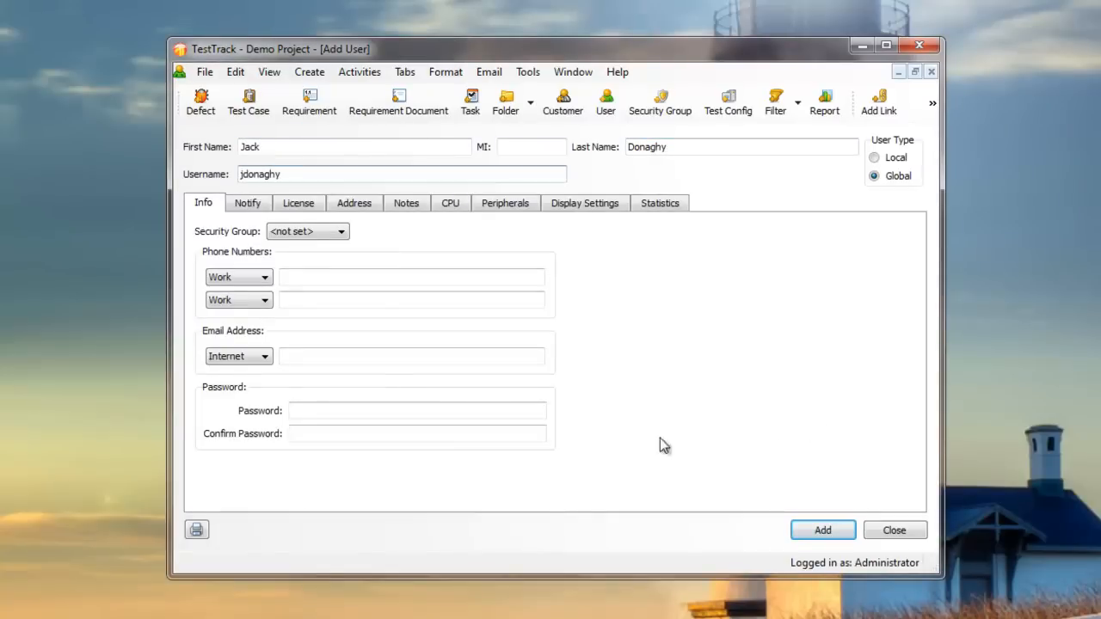
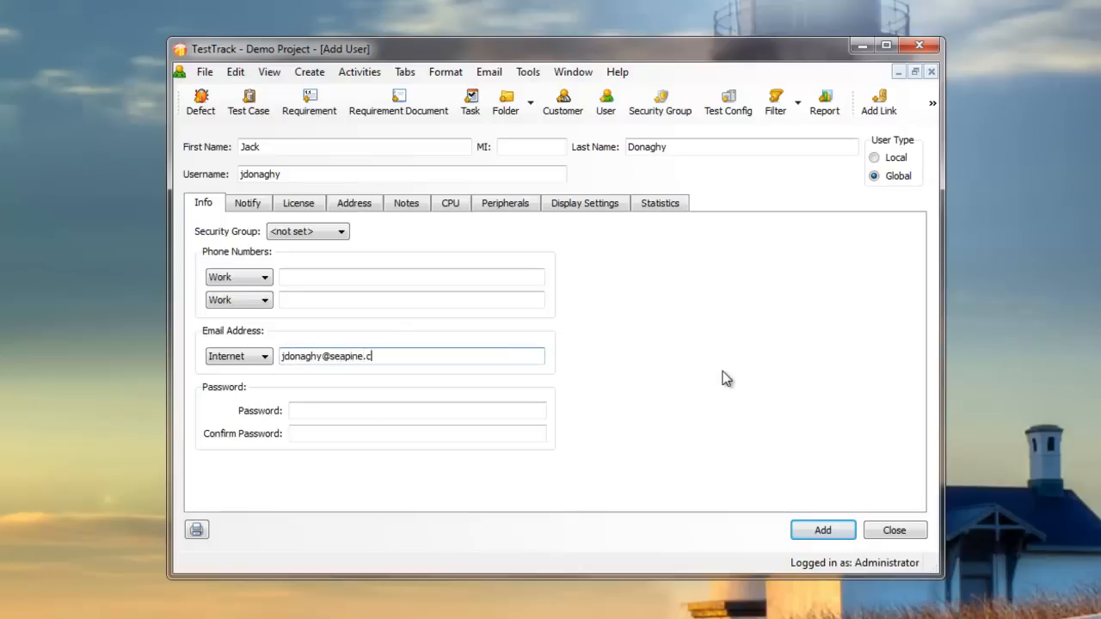
click(339, 231)
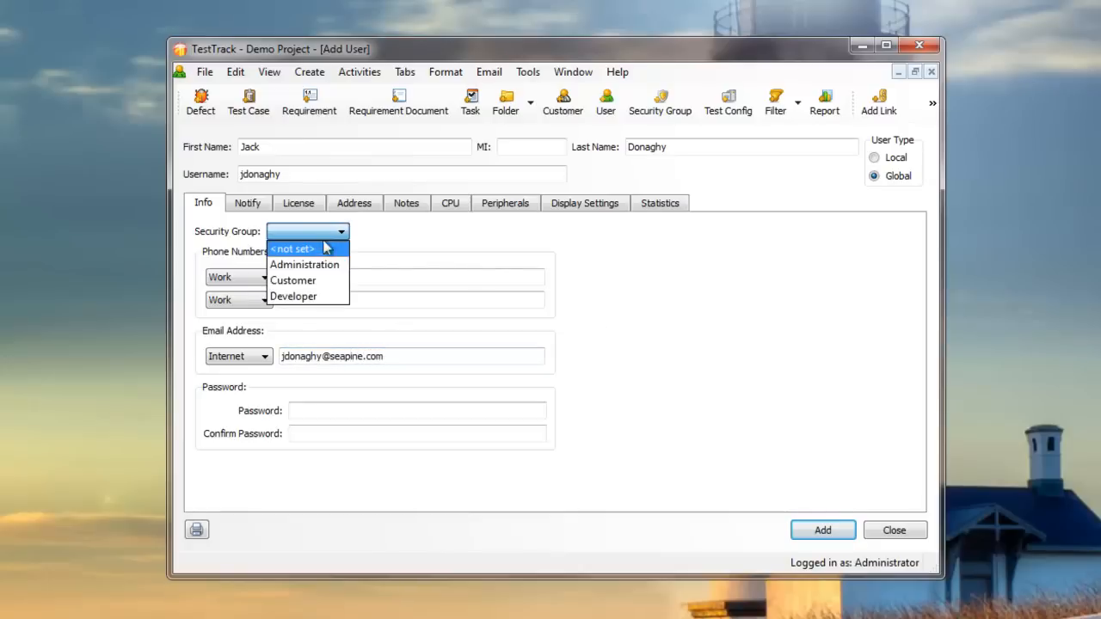
click(299, 203)
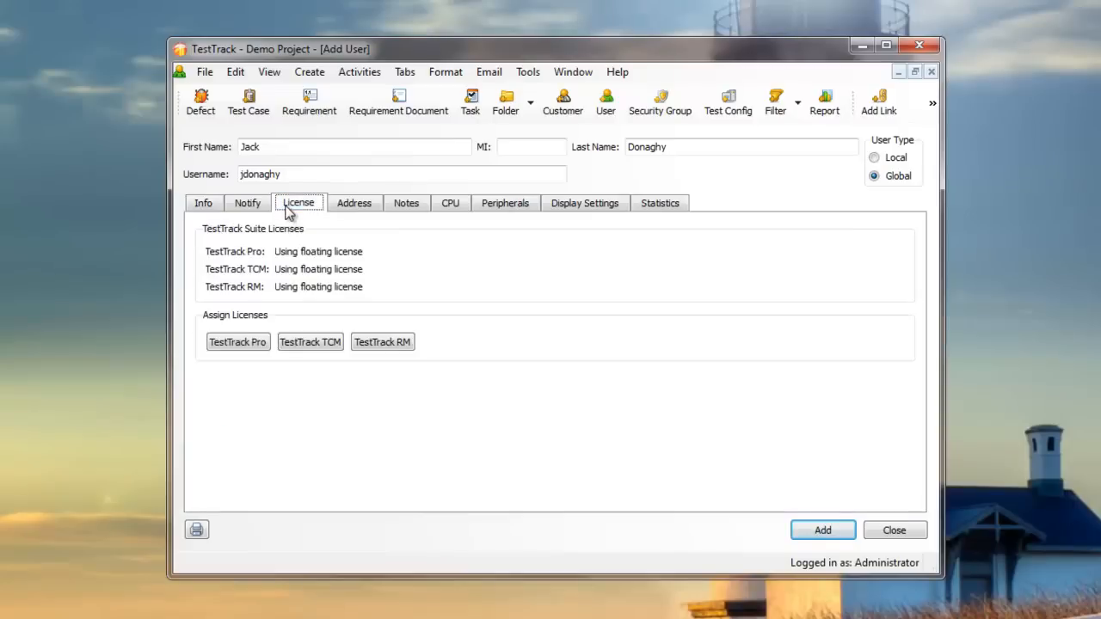
mouse_move(846, 543)
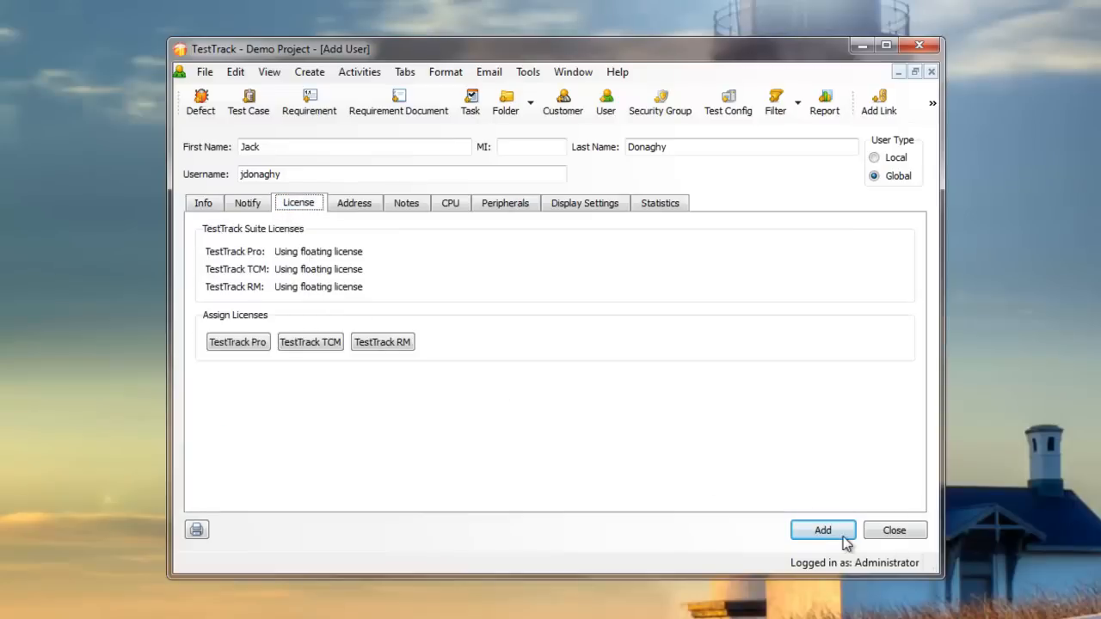
click(823, 530)
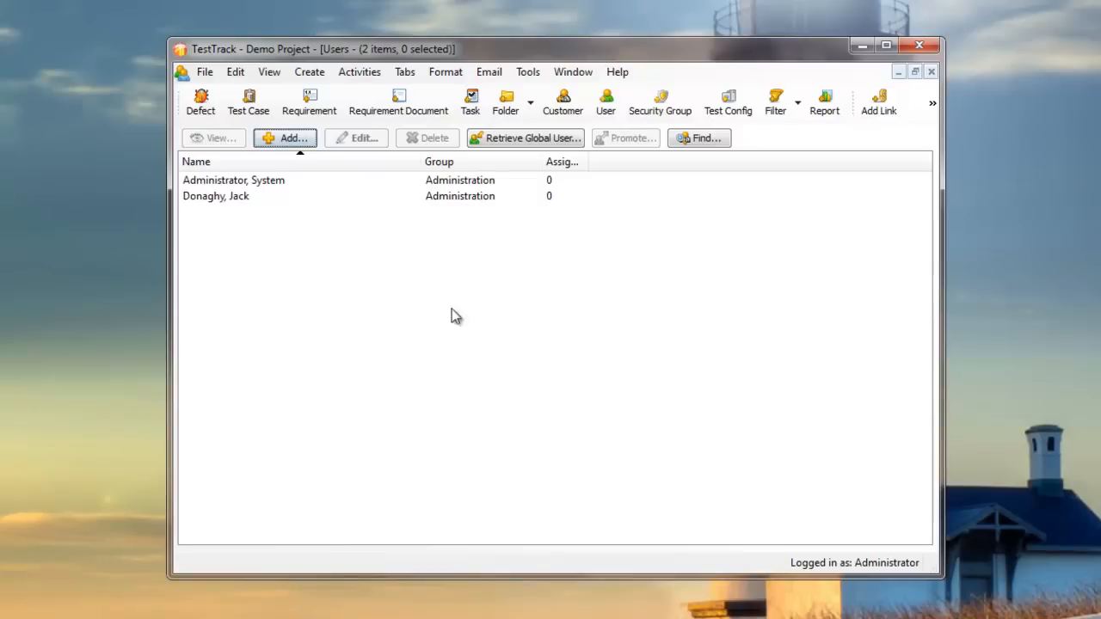
mouse_move(369, 314)
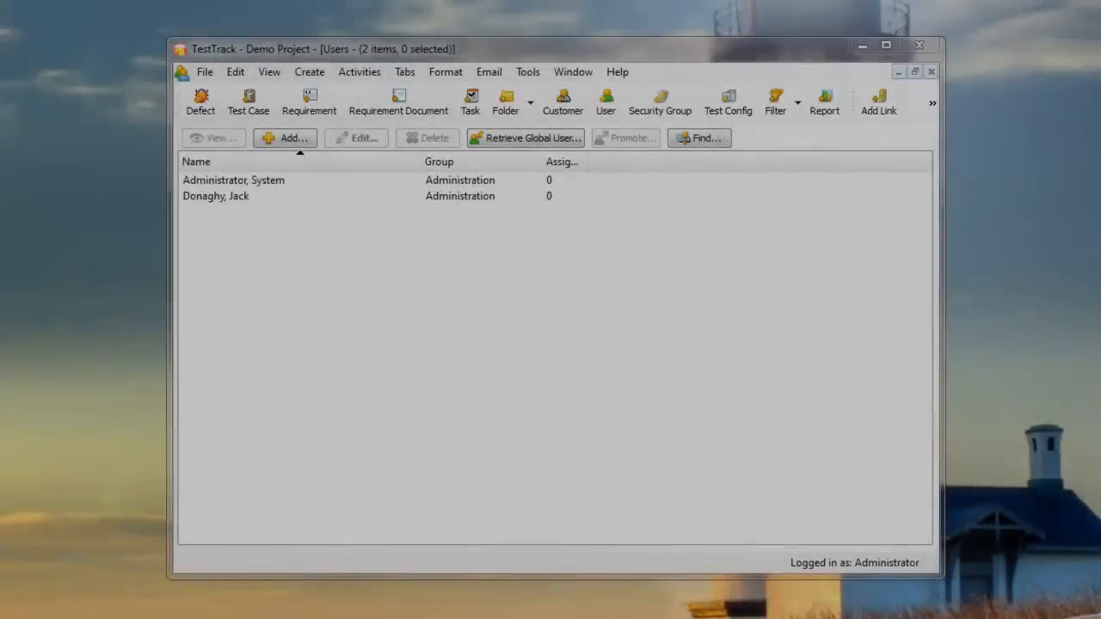
mouse_move(856, 523)
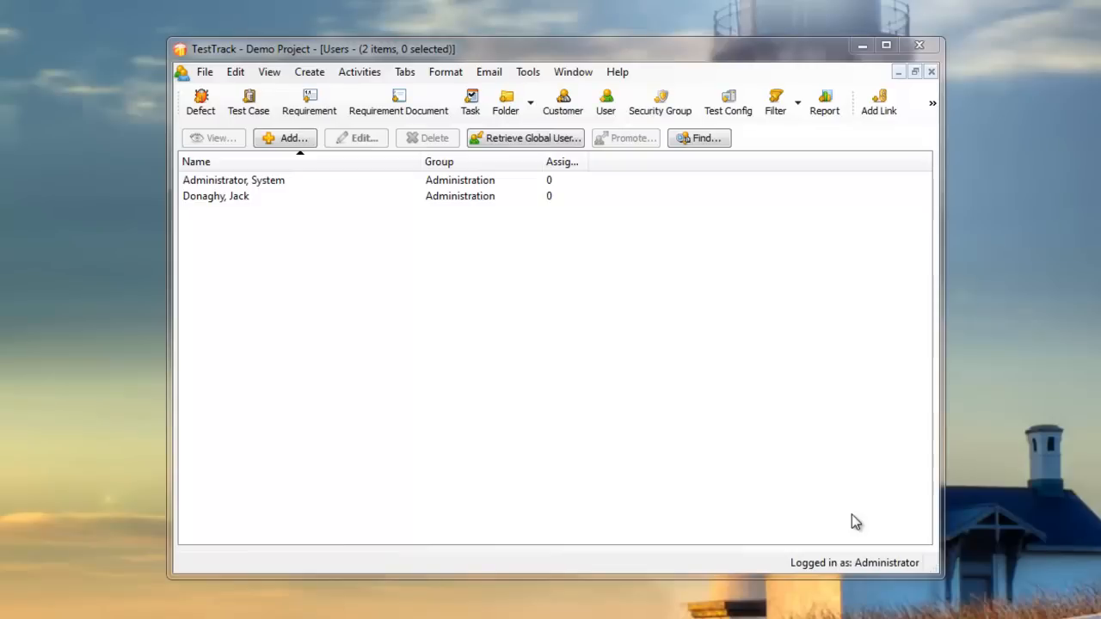
mouse_move(570, 199)
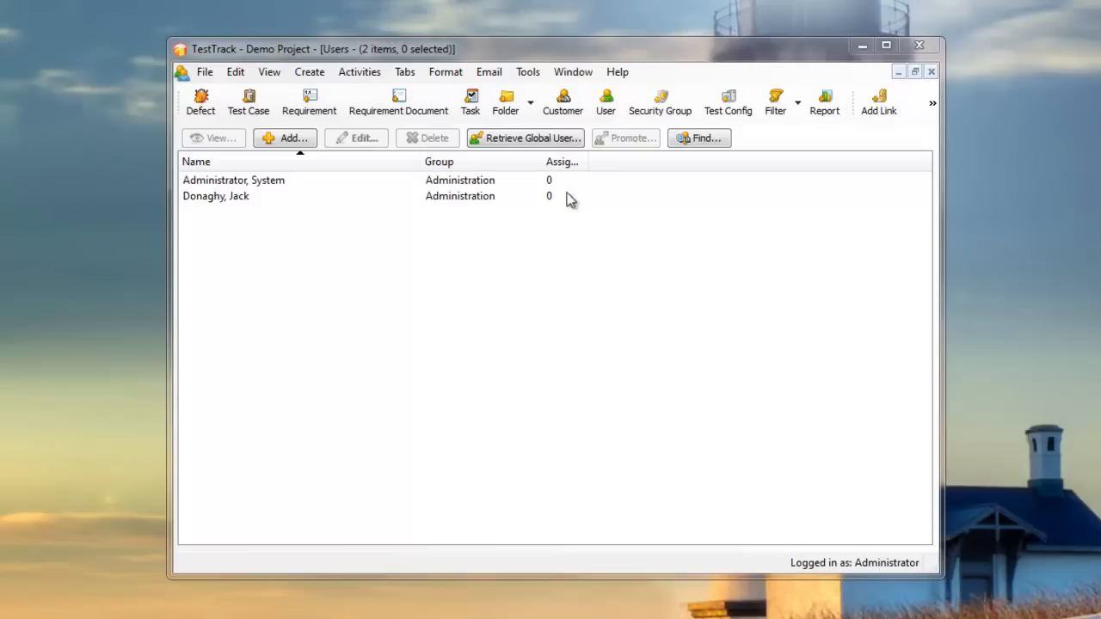
click(526, 138)
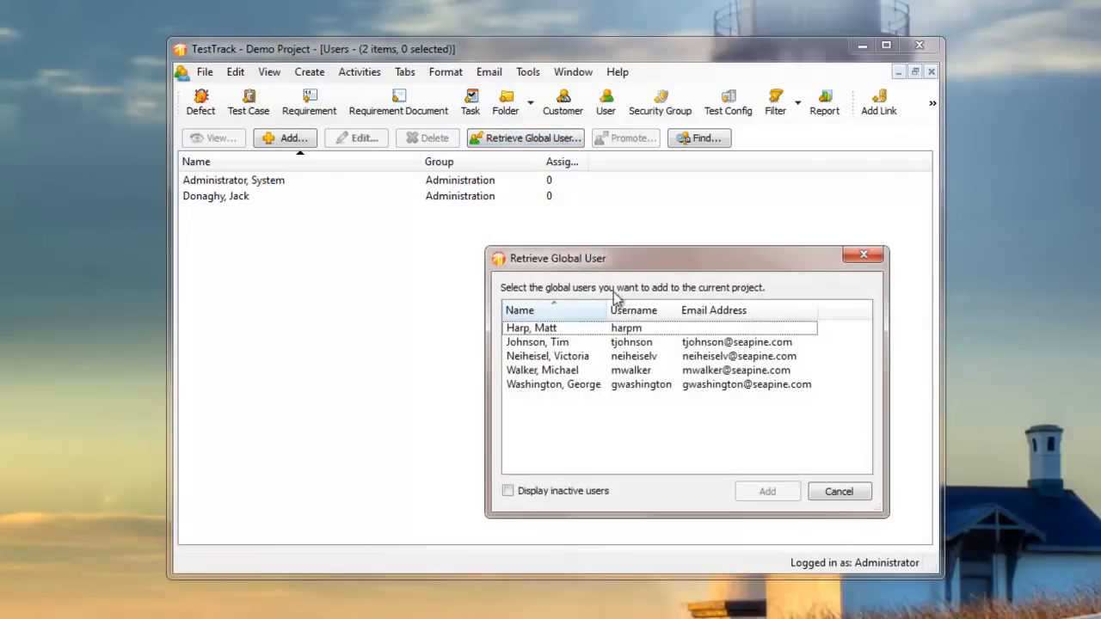
click(538, 342)
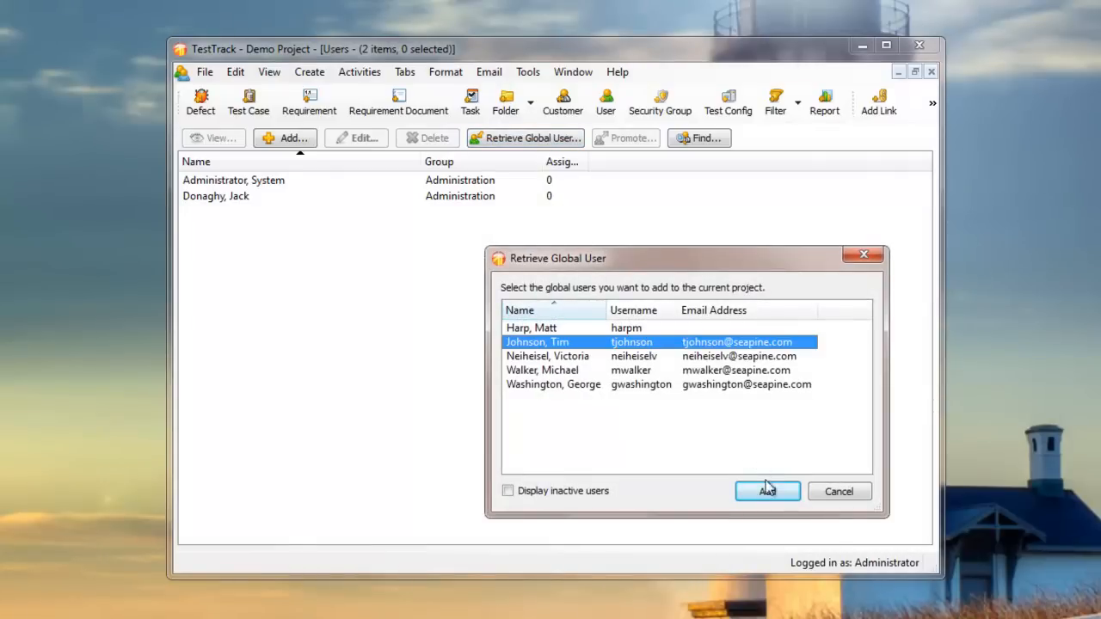
click(767, 491)
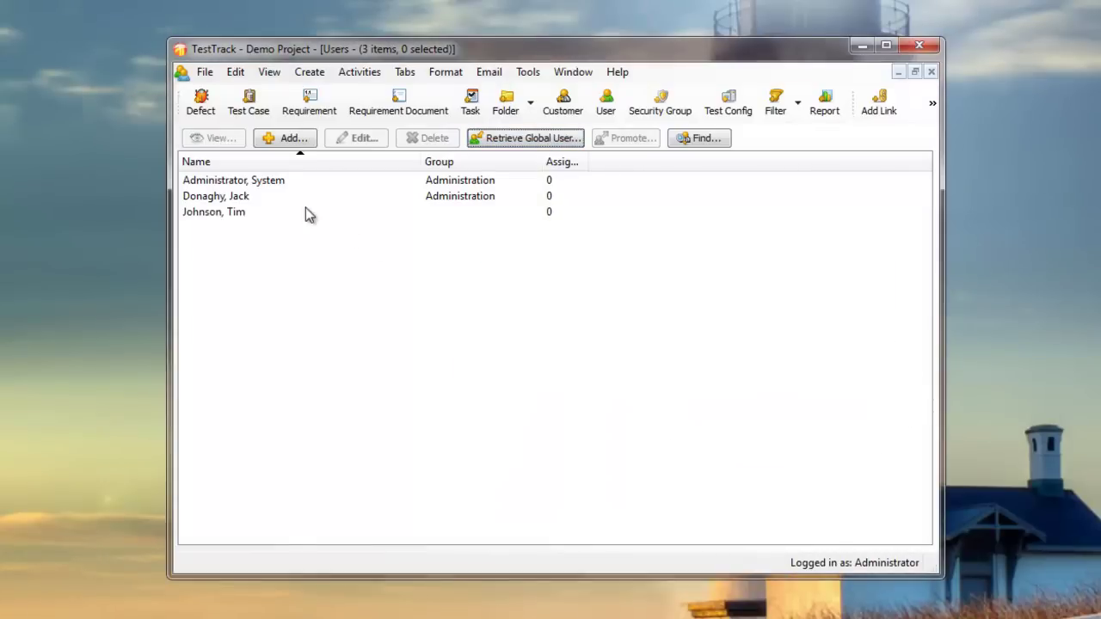
double_click(213, 211)
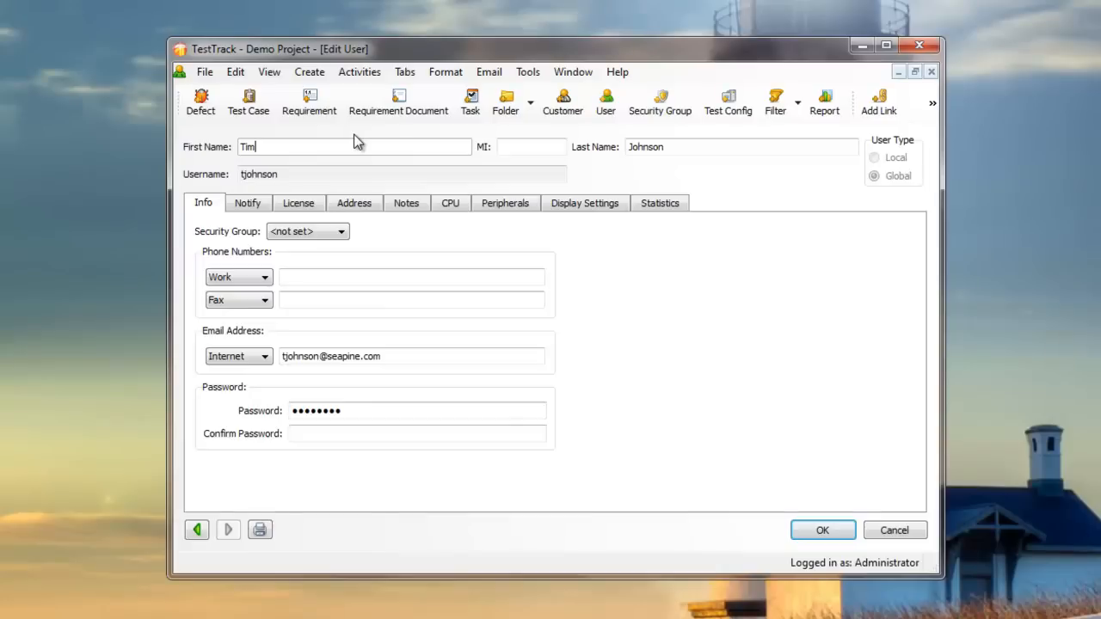
click(339, 231)
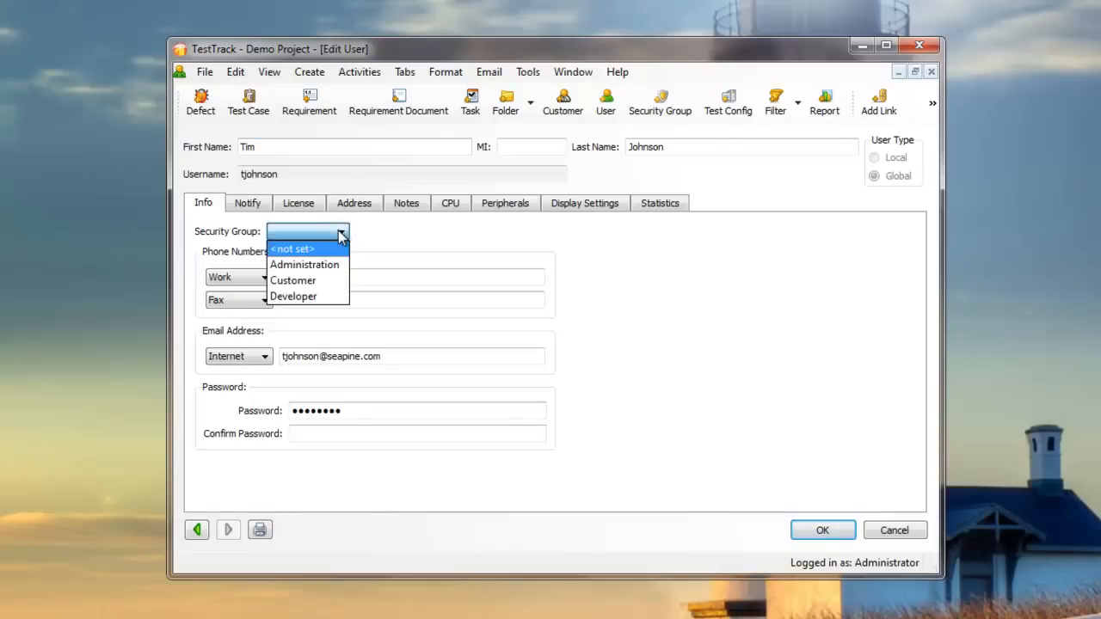
click(293, 296)
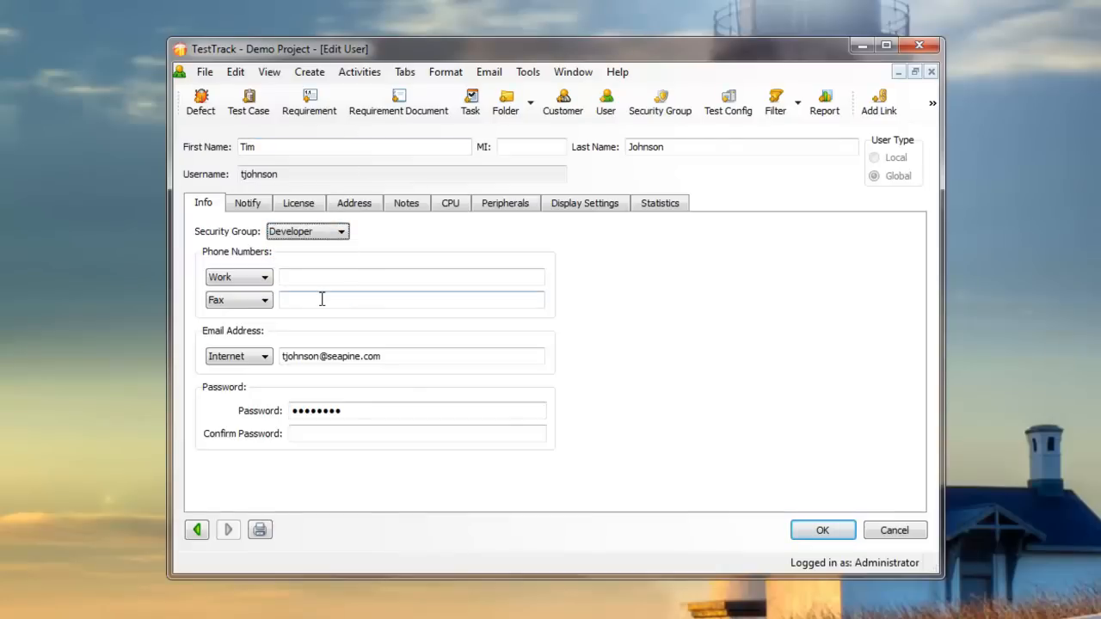
click(823, 530)
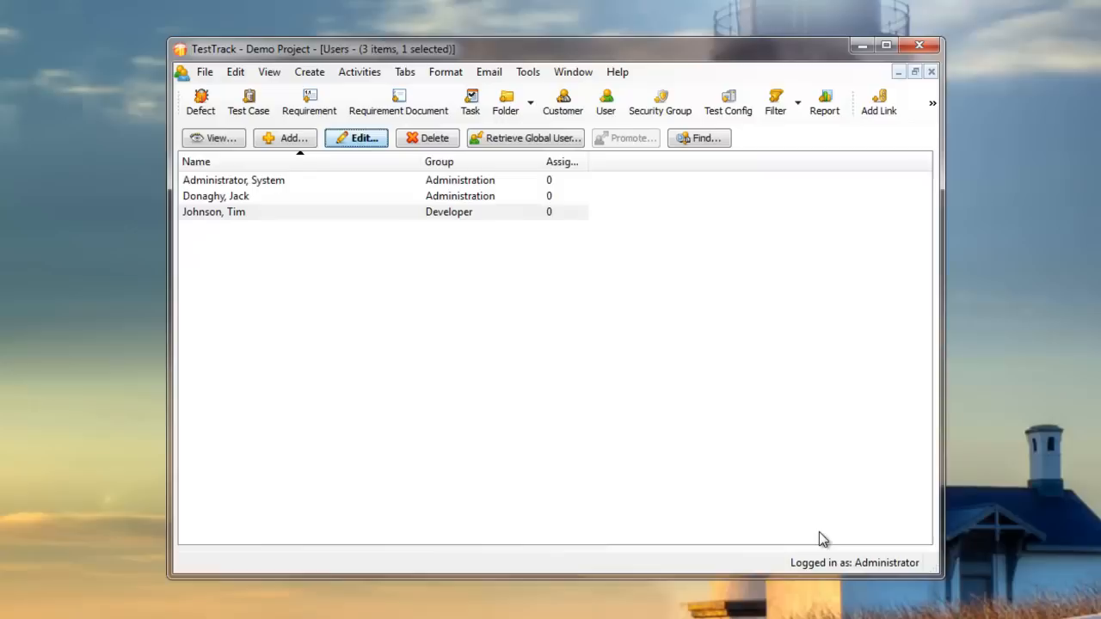
mouse_move(610, 424)
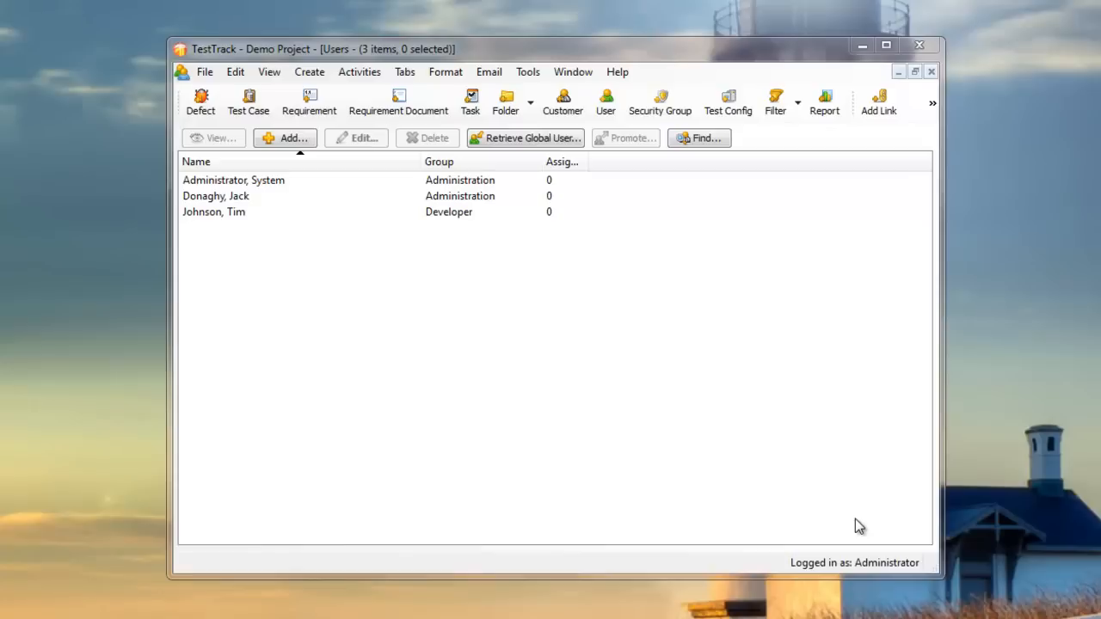
click(269, 72)
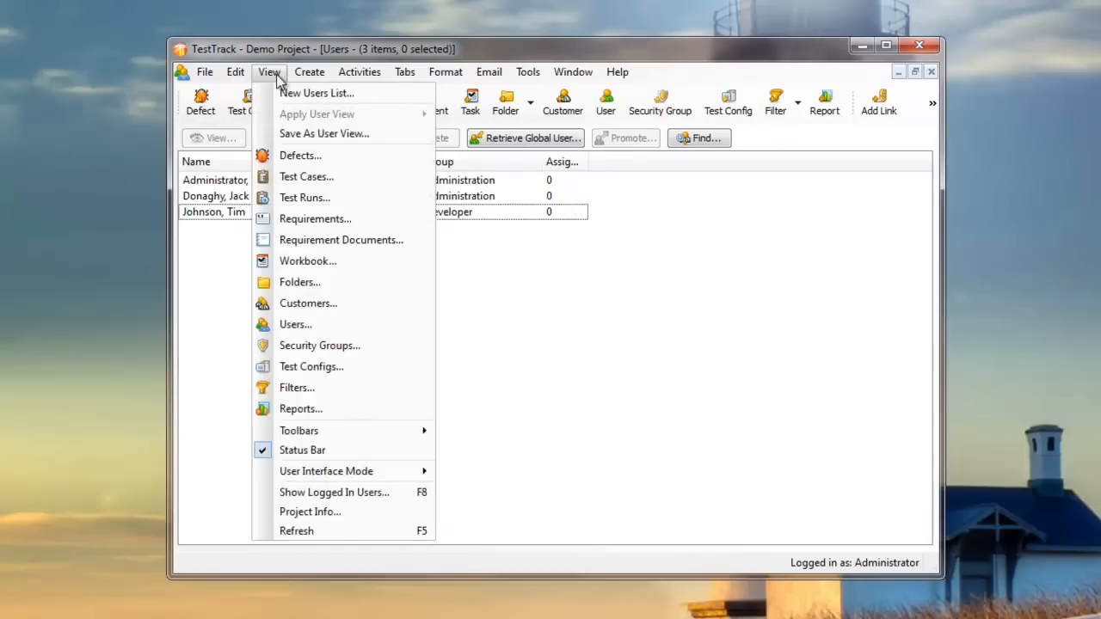
click(308, 303)
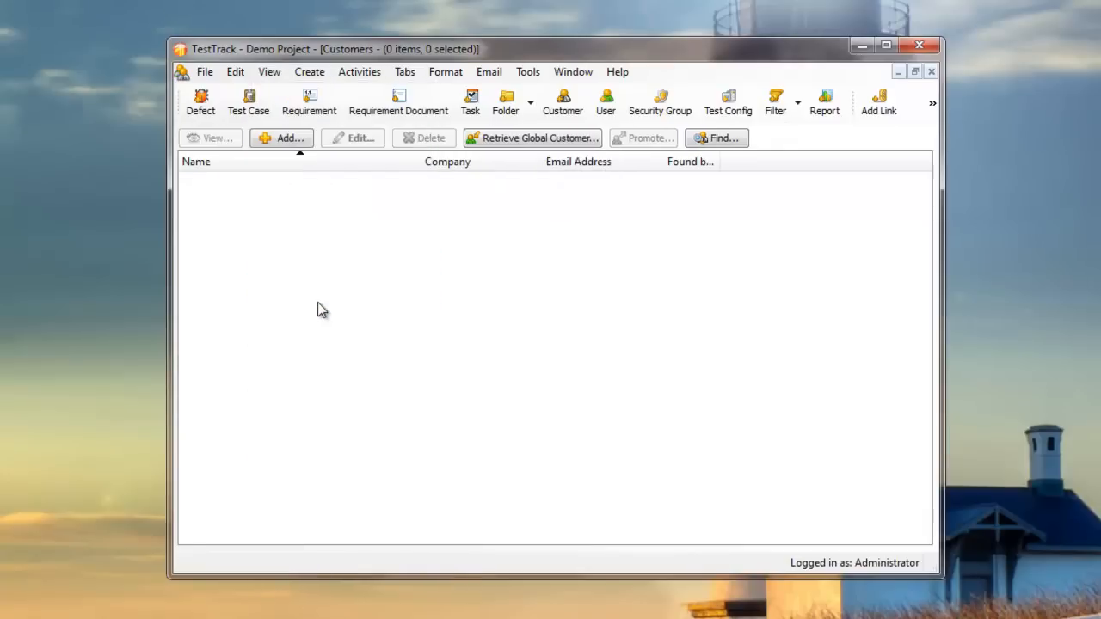
click(284, 138)
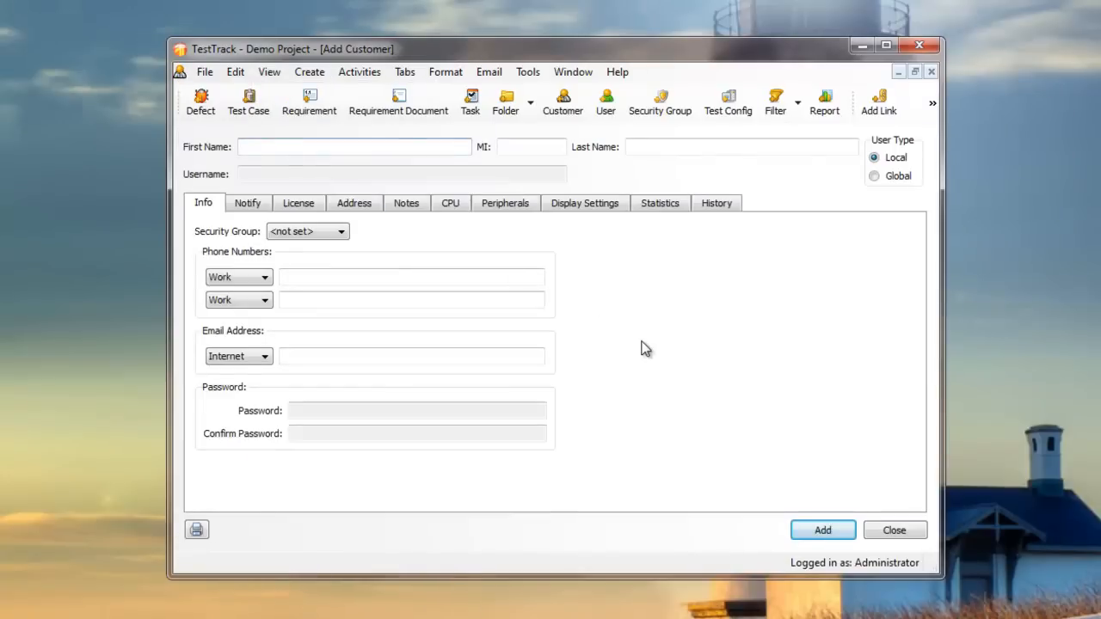
text(Sarah)
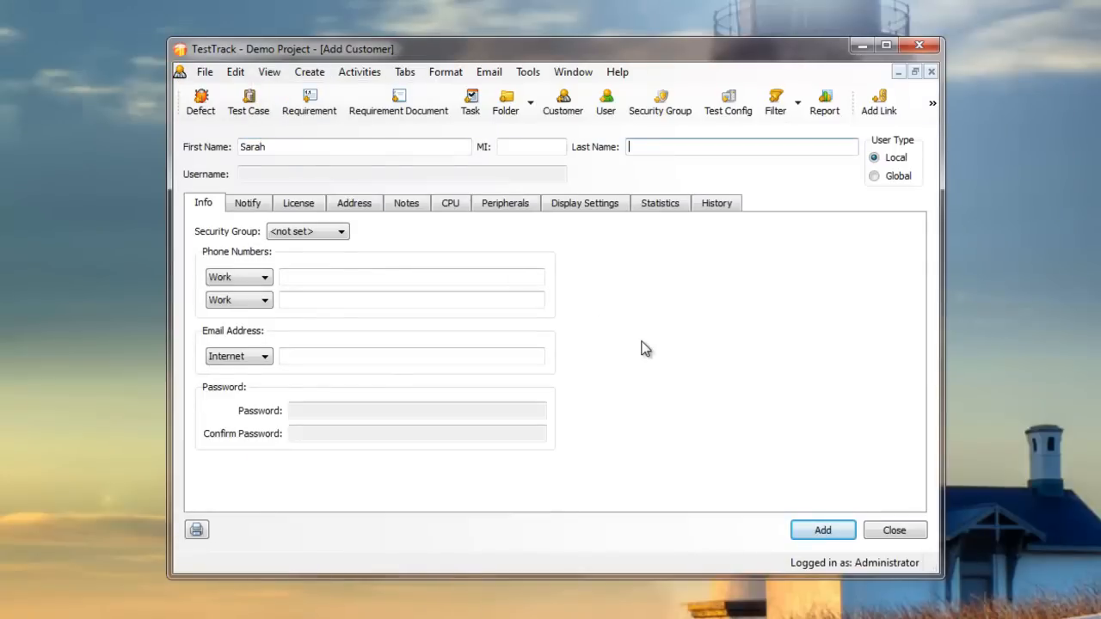
text(Customer)
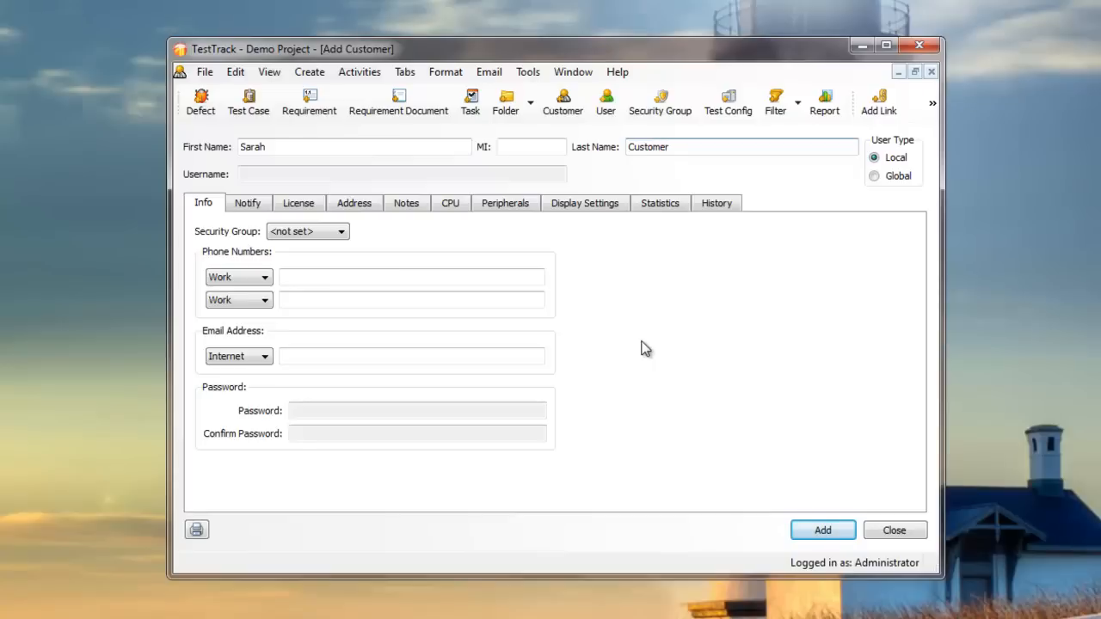
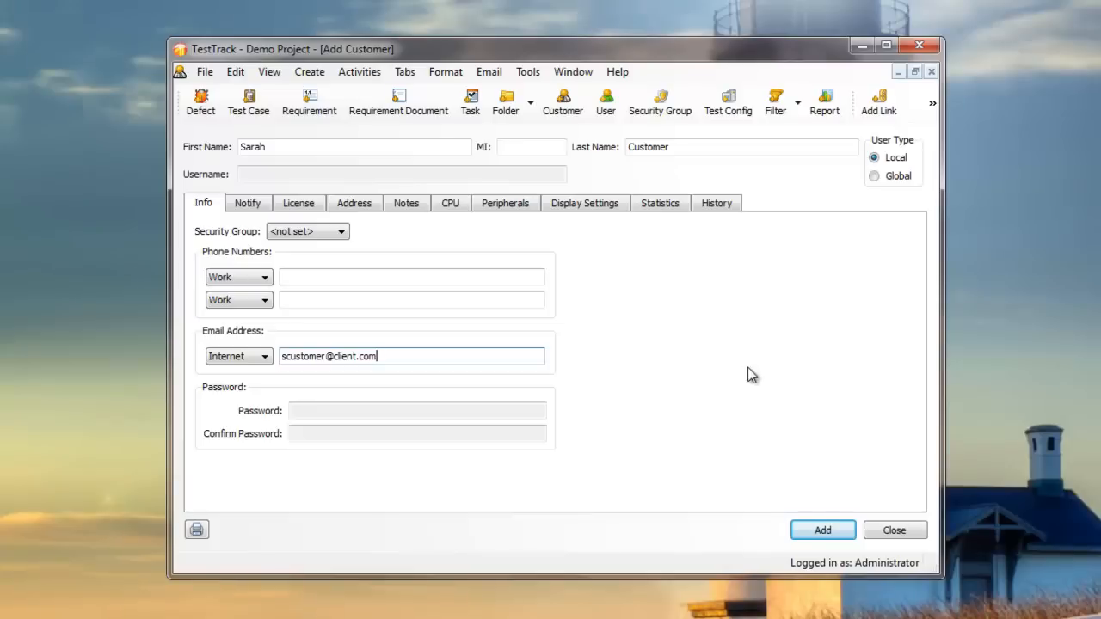
click(822, 530)
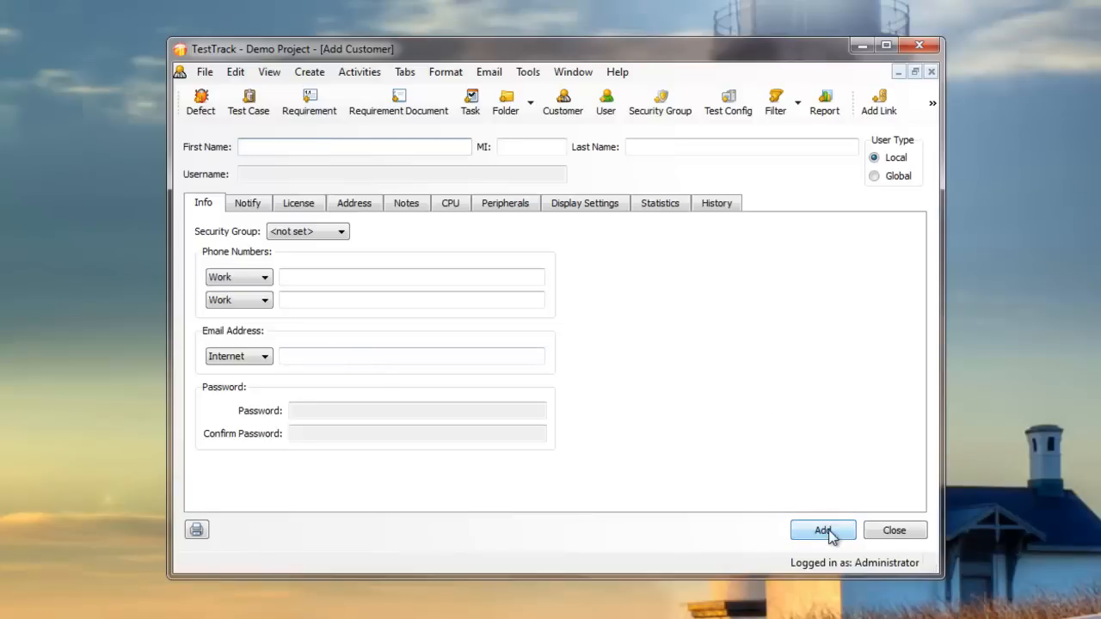
click(823, 530)
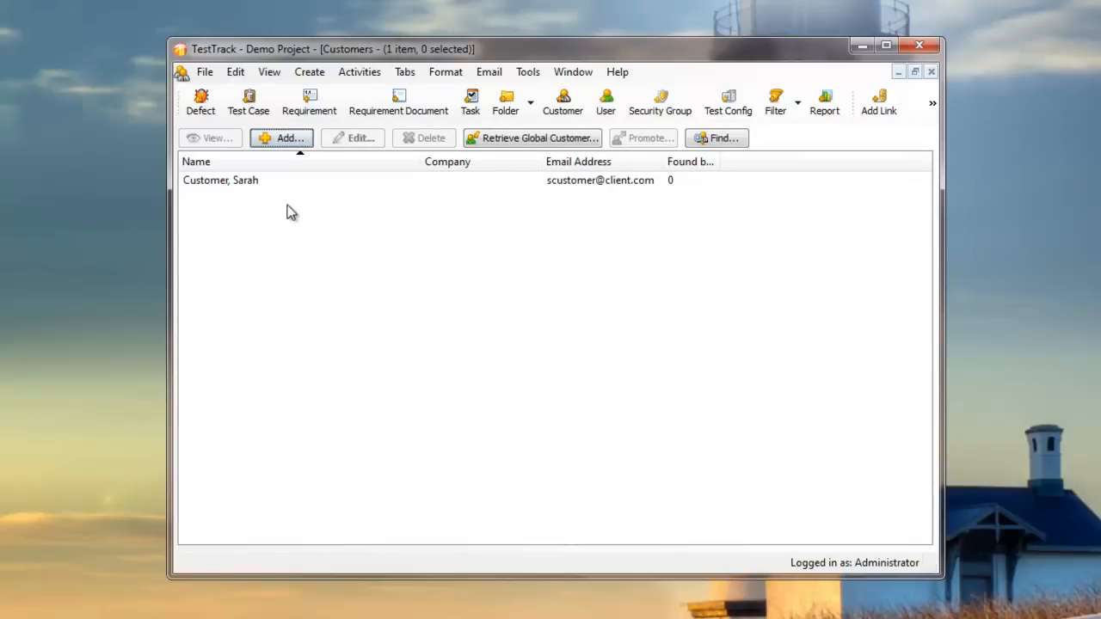
mouse_move(295, 216)
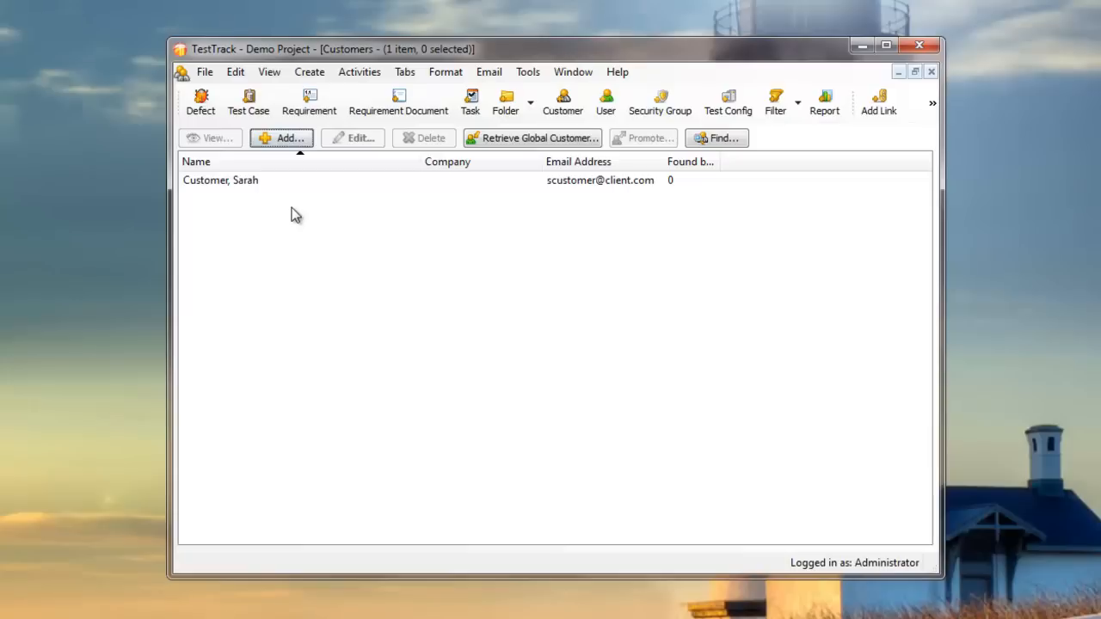
mouse_move(293, 213)
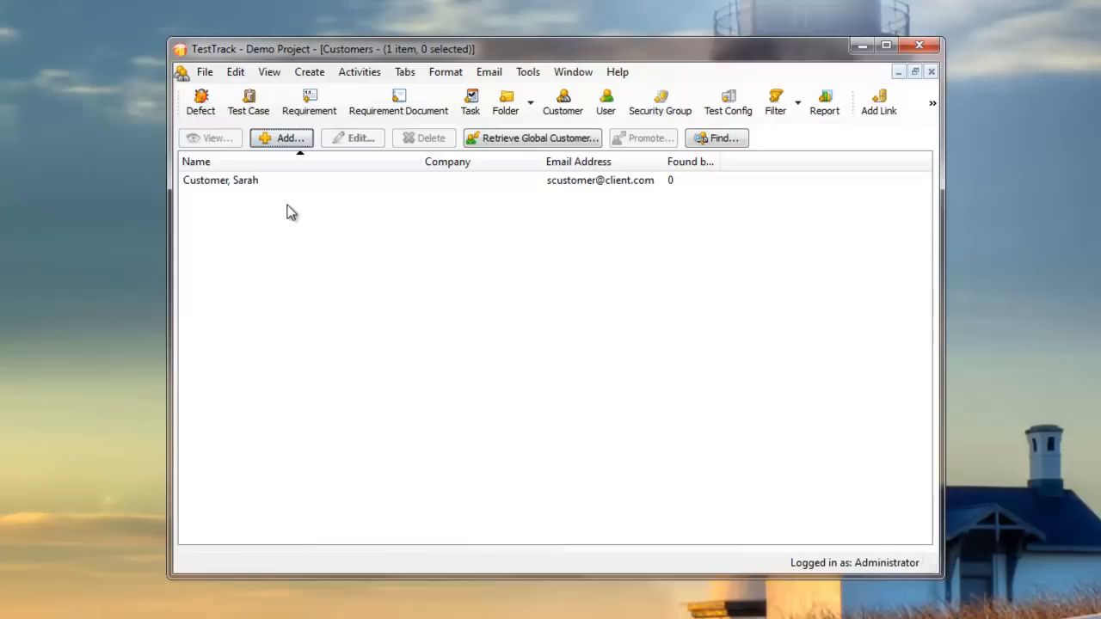
Promote Sarah Customer to a global customer with username scustomer
click(220, 179)
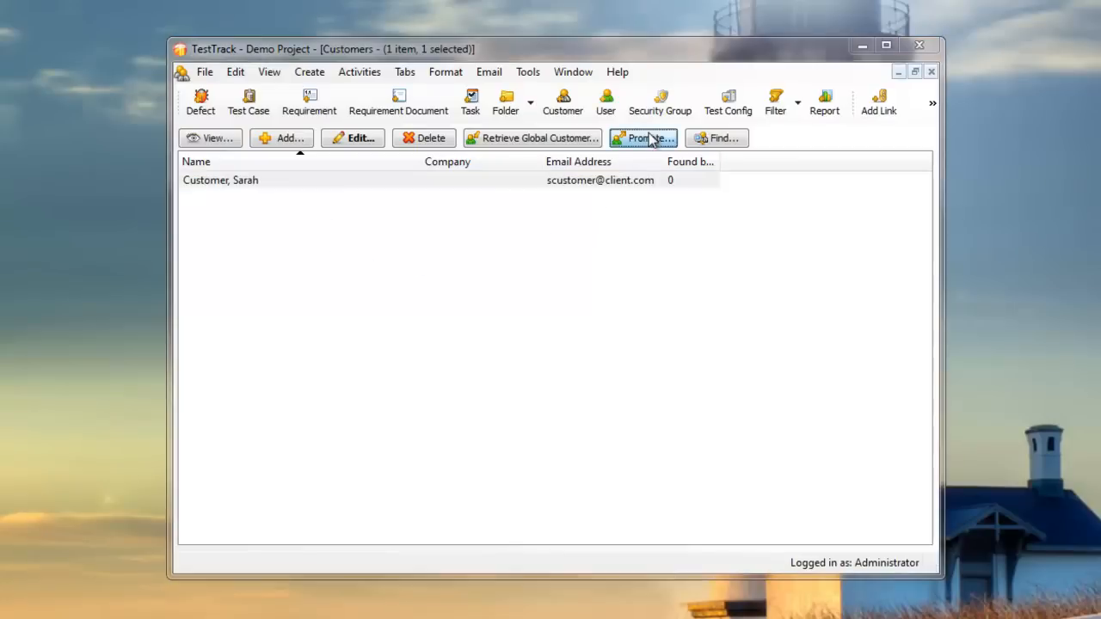
click(649, 137)
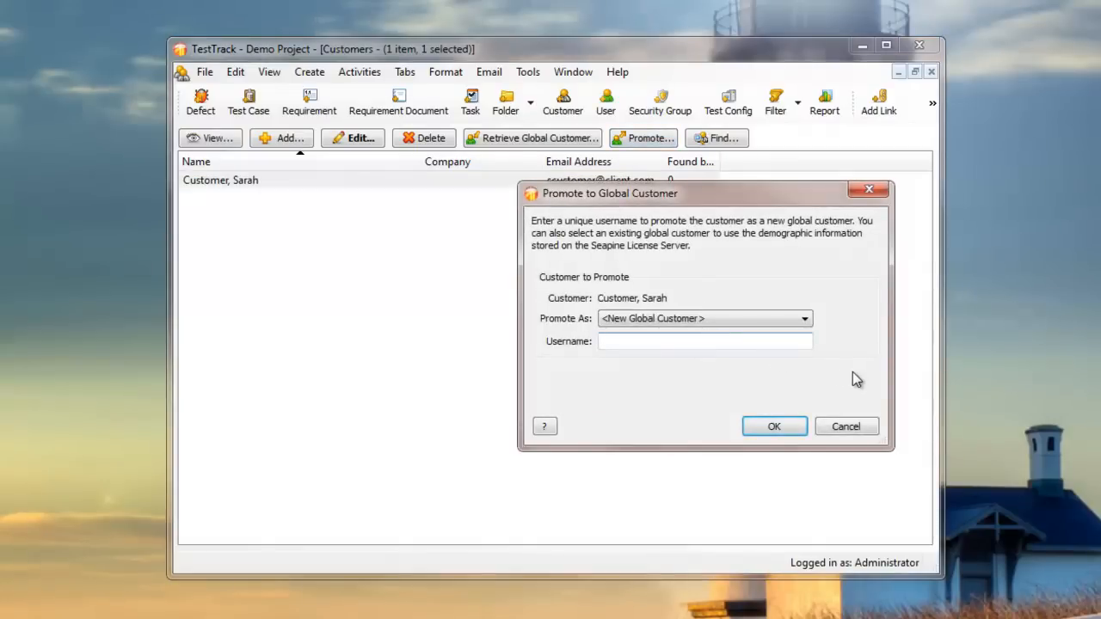
text(scustomer)
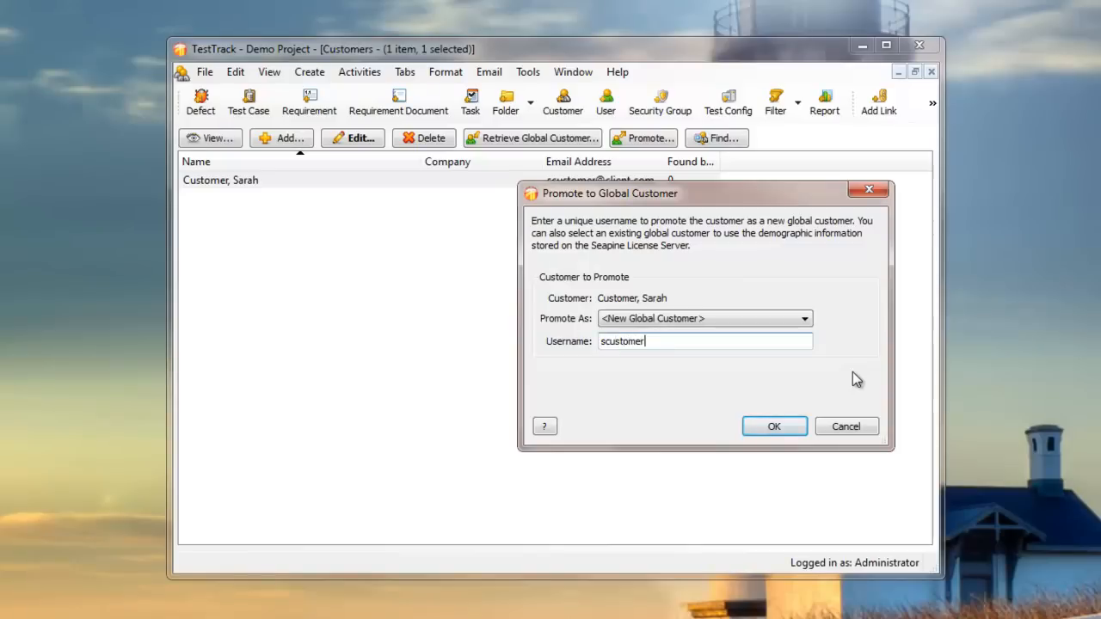
click(775, 425)
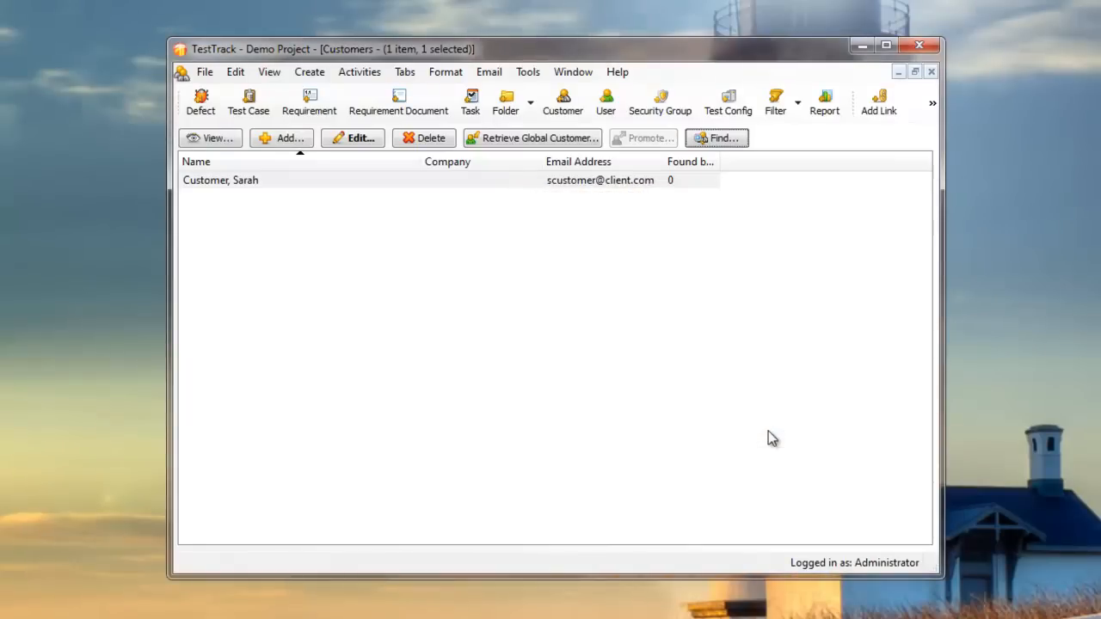
mouse_move(355, 144)
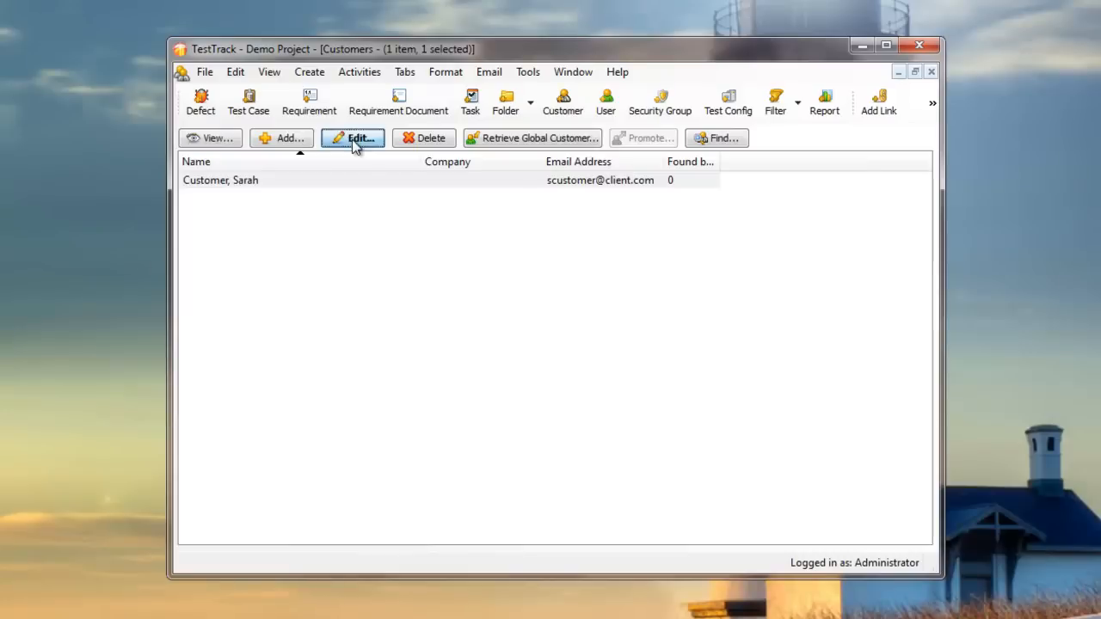
Put Sarah in the Customer security group with a floating TestTrack RM license
click(353, 138)
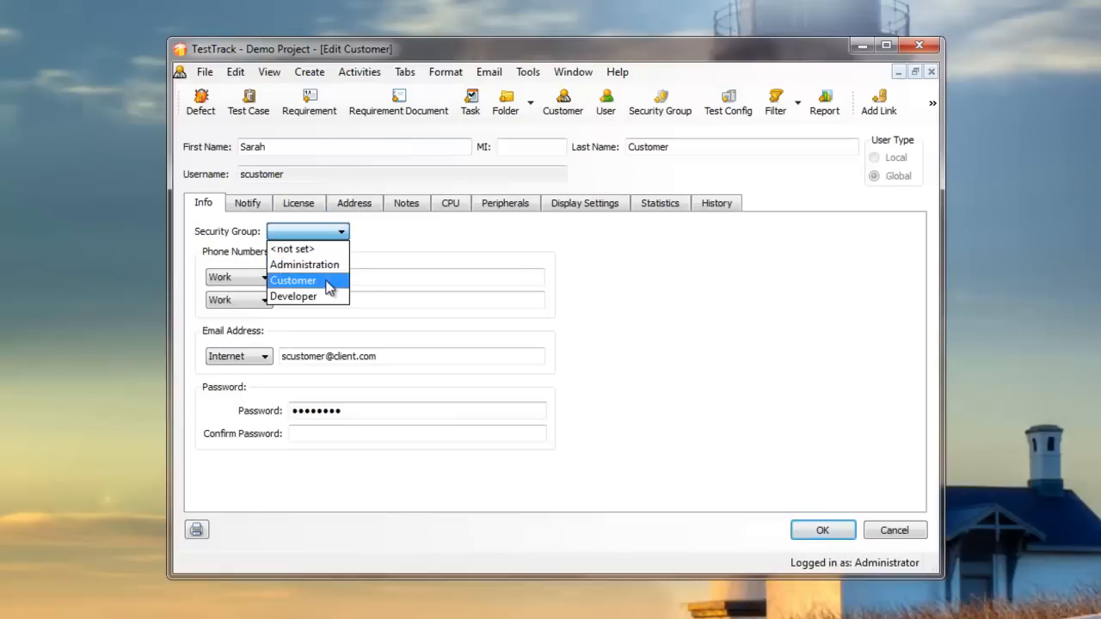
click(299, 202)
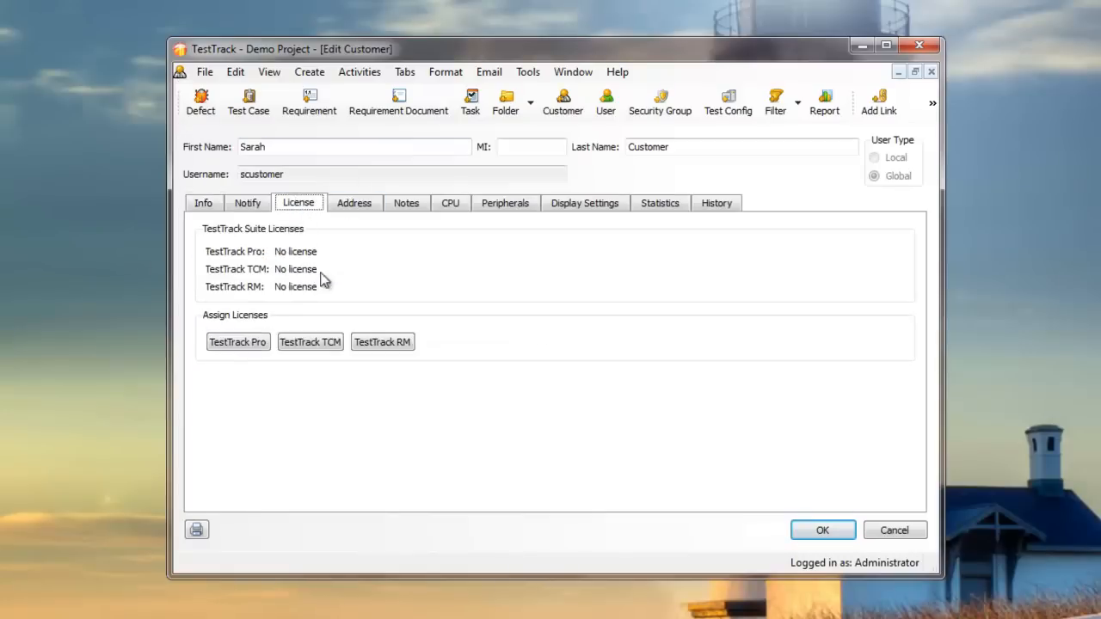
click(382, 342)
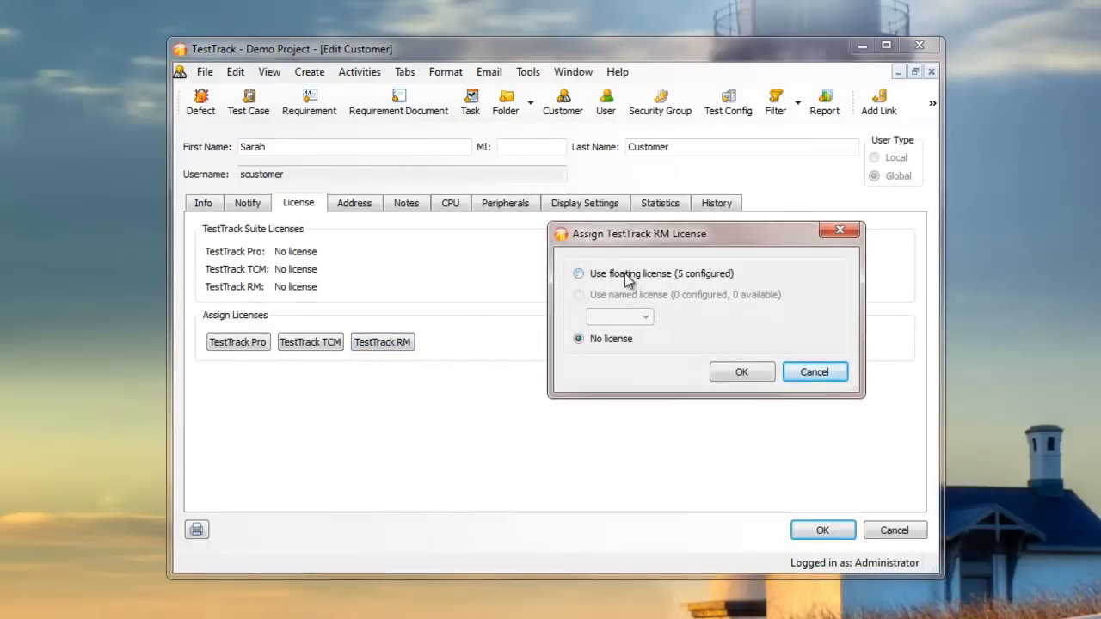
click(743, 372)
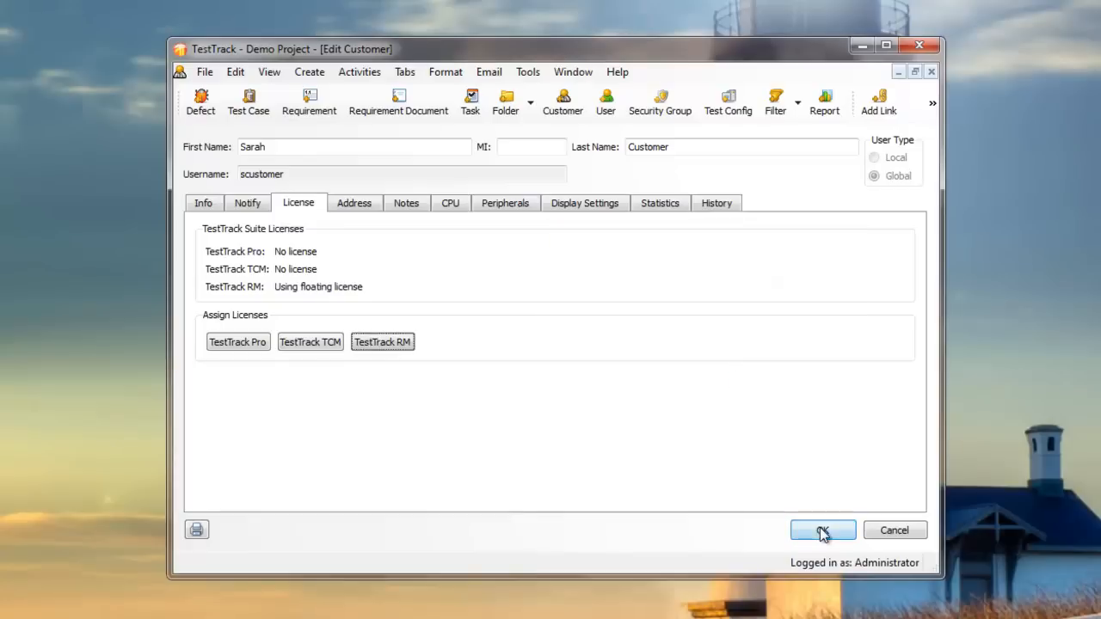
click(823, 530)
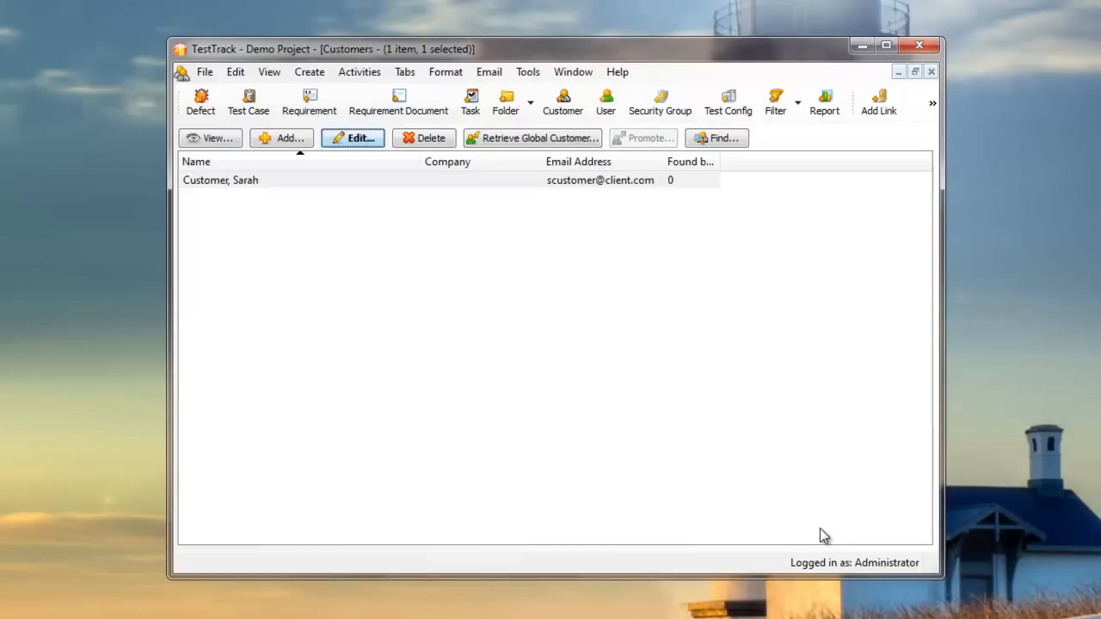